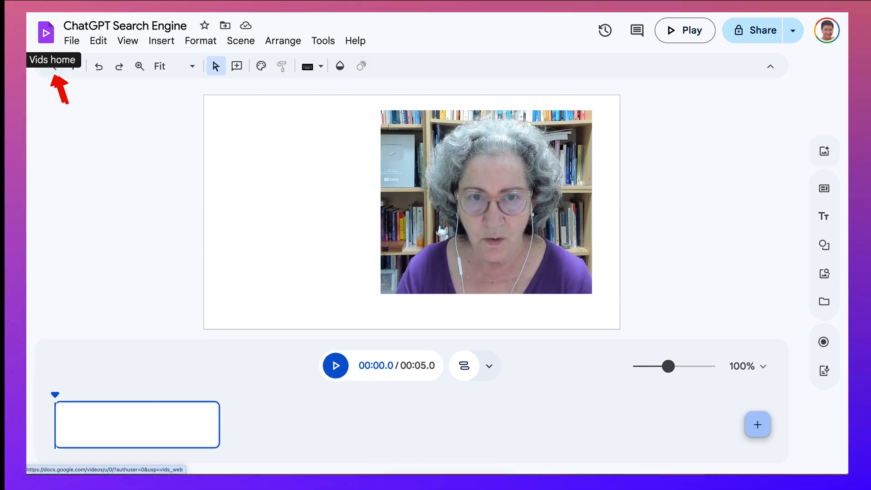
{"action": "mouse_move", "coordinate": [51, 65]}
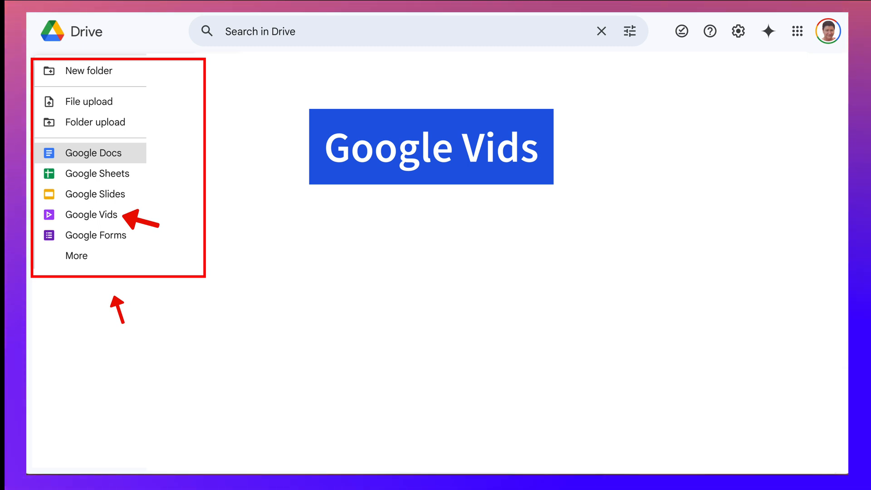
{"action": "mouse_move", "coordinate": [95, 194]}
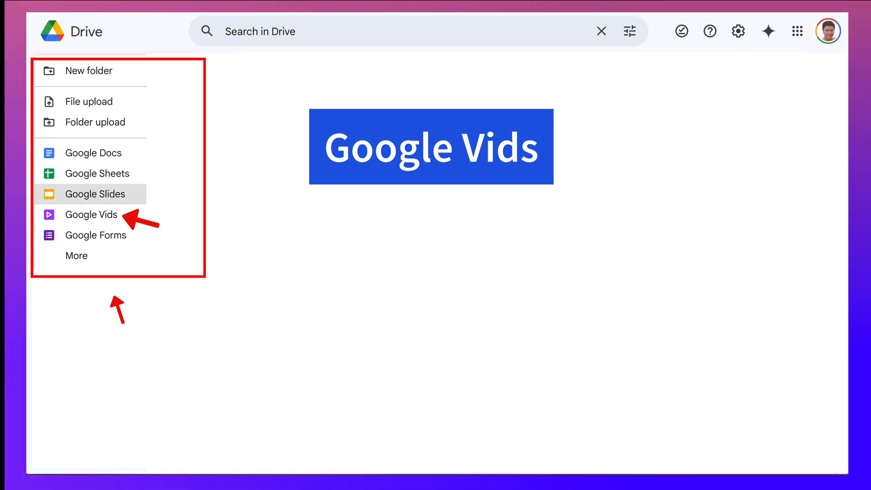
{"action": "mouse_move", "coordinate": [91, 215]}
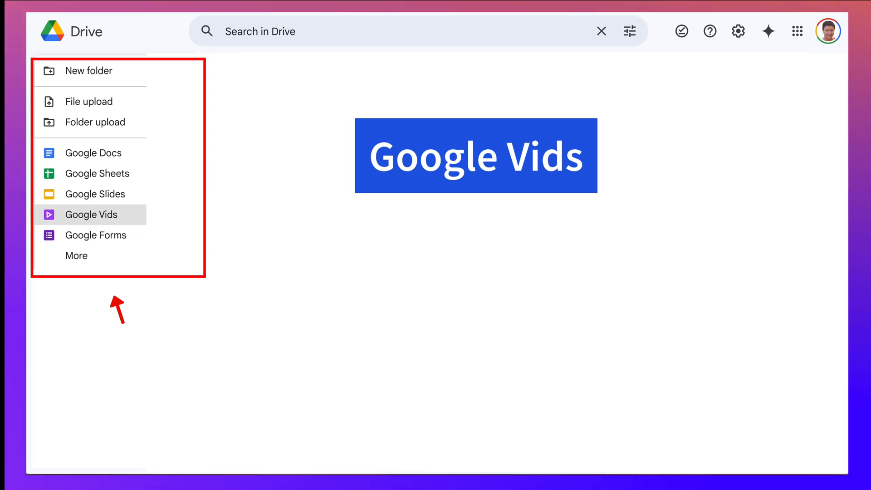
{"action": "mouse_move", "coordinate": [76, 255]}
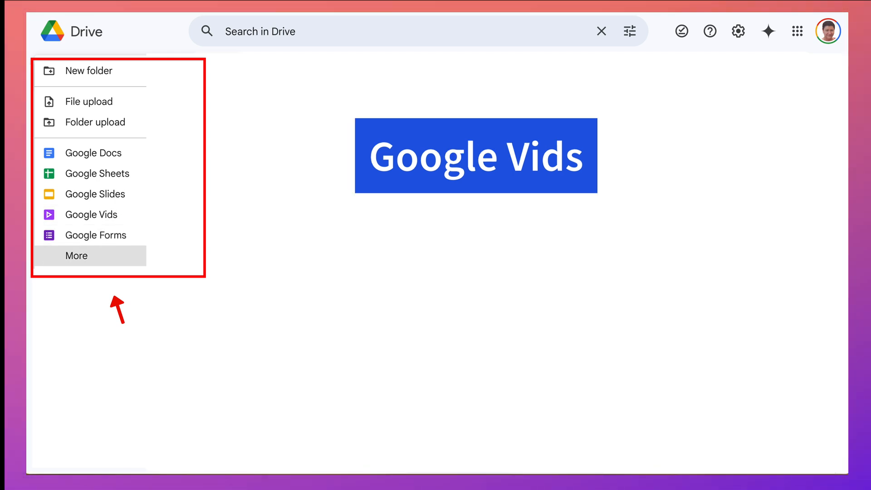
{"action": "mouse_move", "coordinate": [91, 215]}
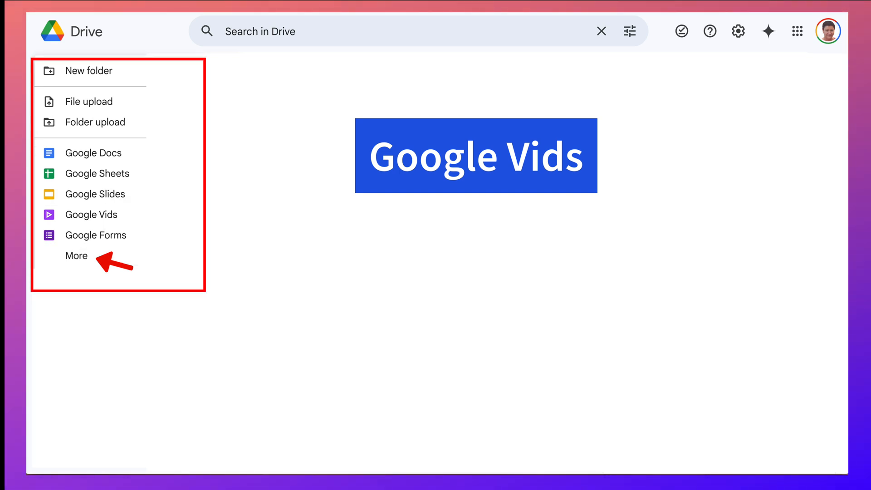
Dismiss Drive's new-item menu to return to the Recent files page.
{"action": "left_click", "coordinate": [91, 215]}
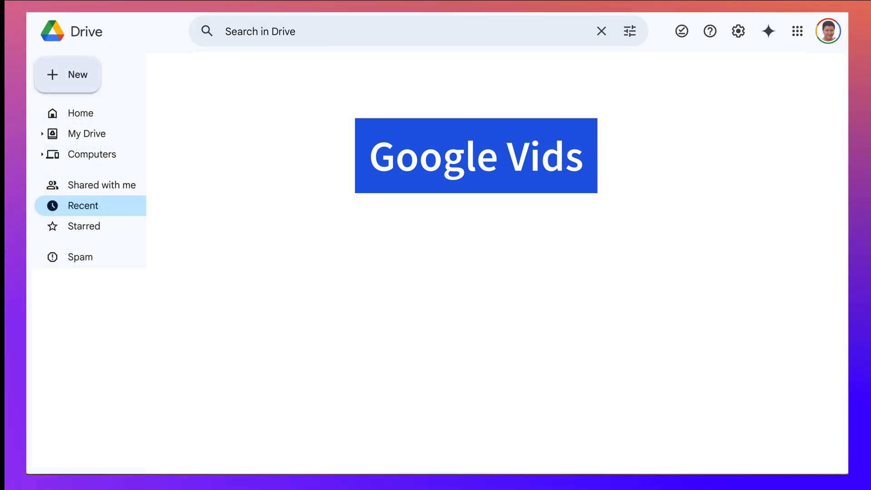
Create a new Google Vids video from Drive and dismiss the Gemini welcome dialog.
{"action": "left_click", "coordinate": [67, 74]}
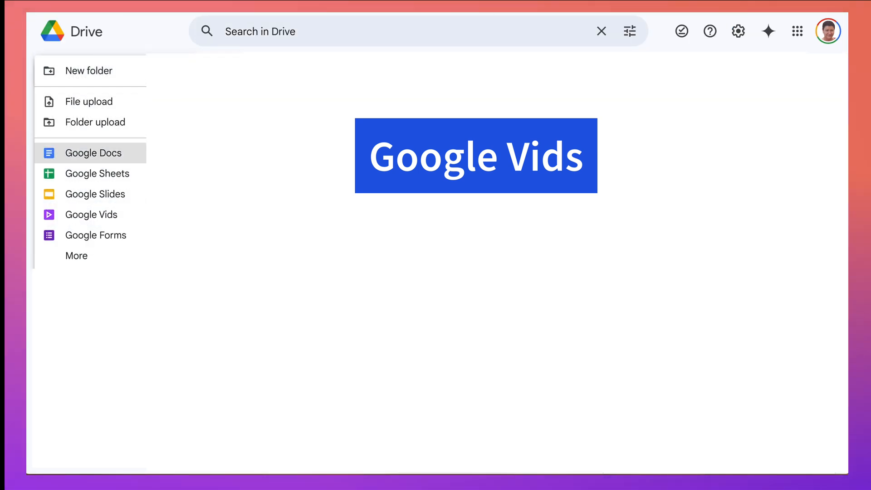
{"action": "left_click", "coordinate": [91, 215]}
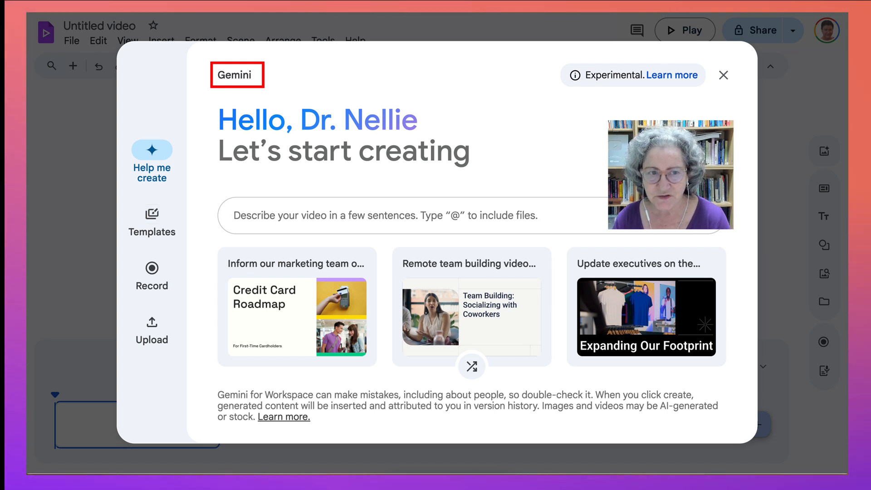
{"action": "mouse_move", "coordinate": [671, 75]}
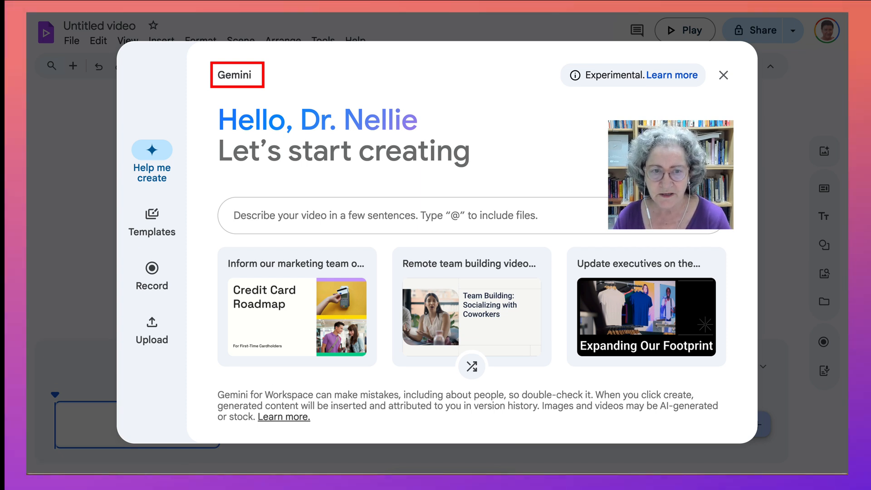
{"action": "mouse_move", "coordinate": [671, 75]}
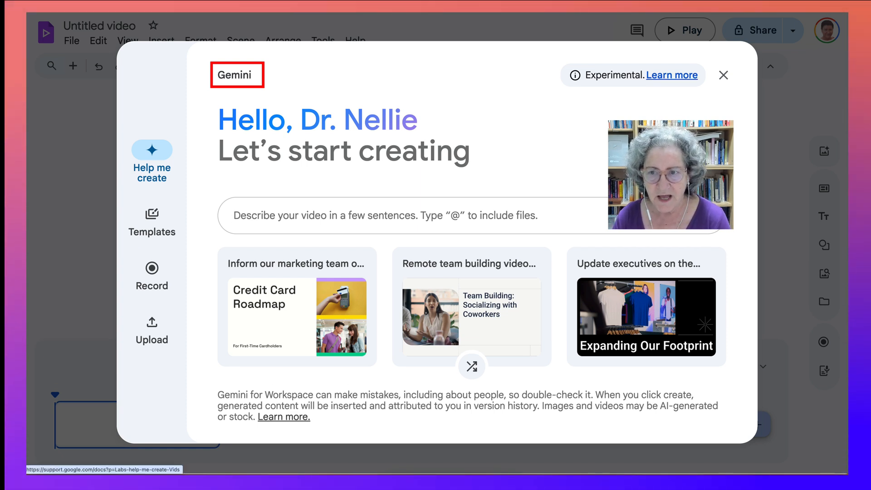
{"action": "mouse_move", "coordinate": [722, 75]}
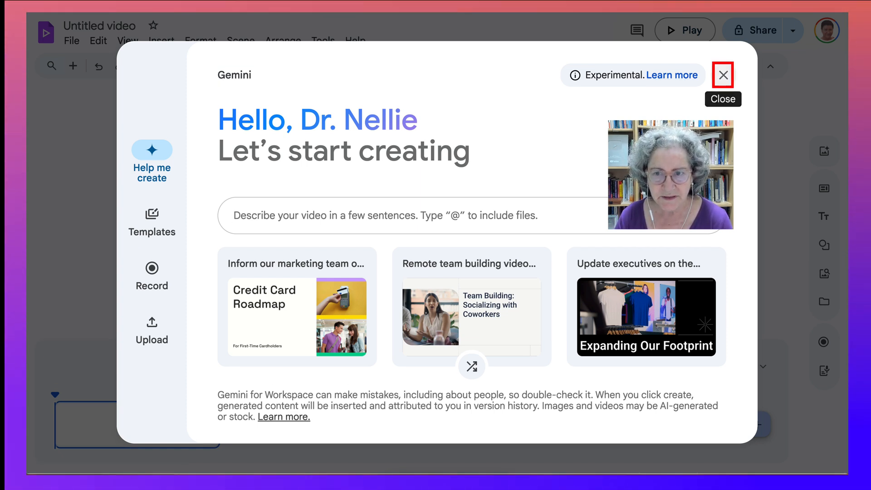
{"action": "left_click", "coordinate": [723, 74]}
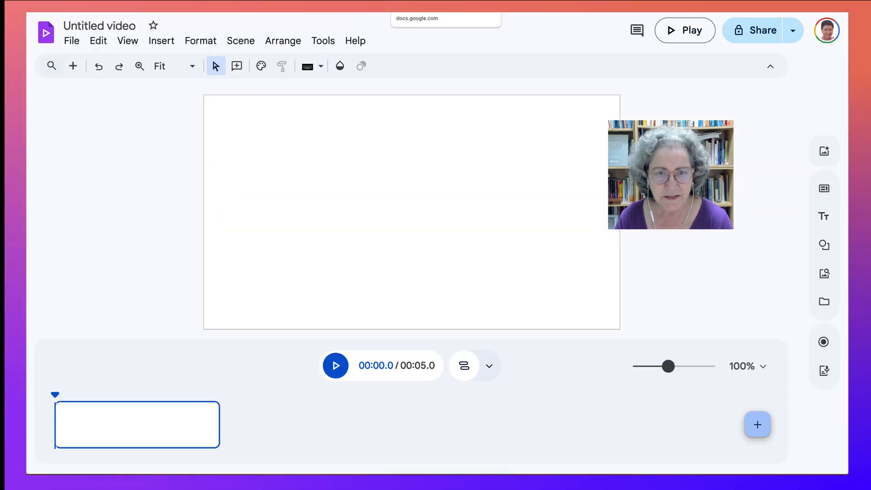
Title the untitled video 'ChatGPT Search Engine'.
{"action": "type", "text": "ChatGPT Search Engine"}
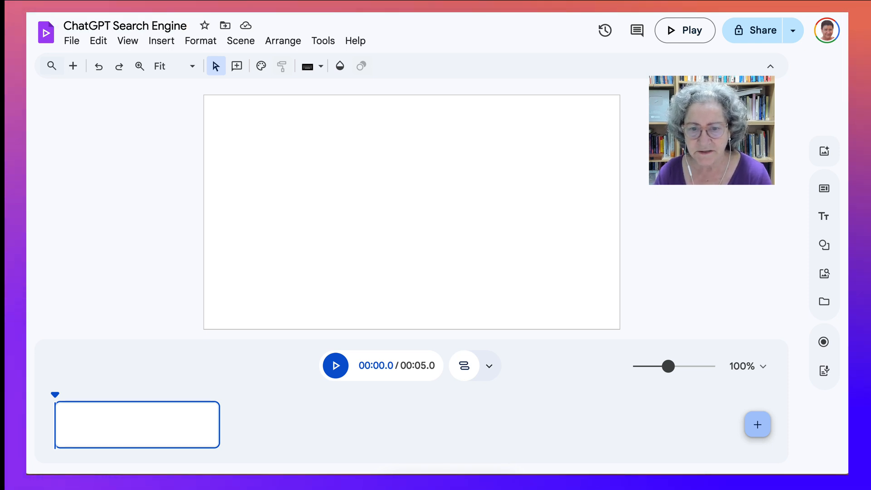
{"action": "mouse_move", "coordinate": [761, 30]}
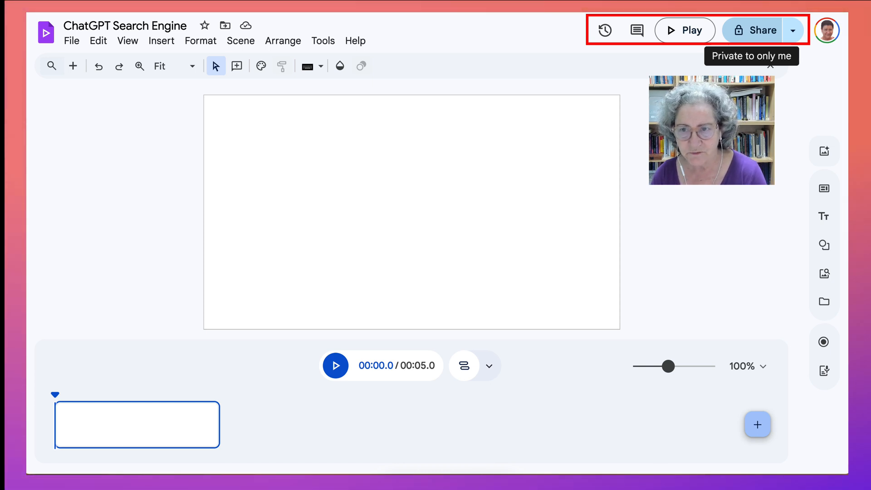
{"action": "left_click", "coordinate": [124, 26]}
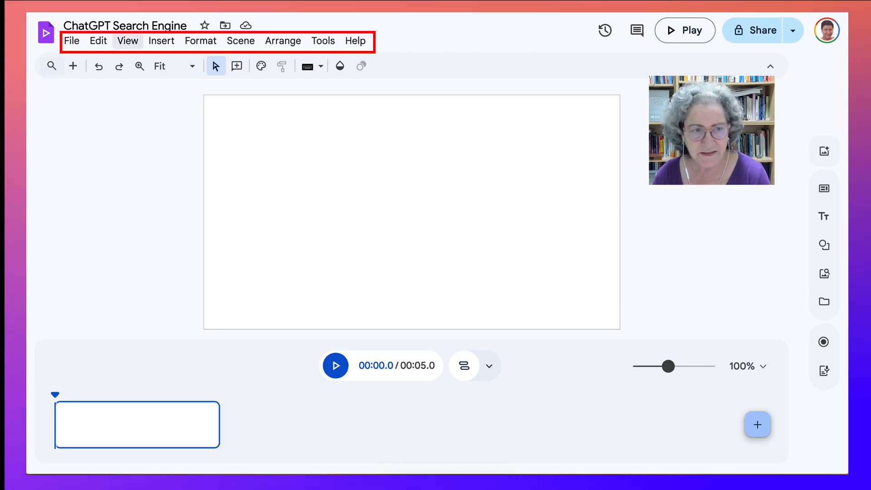
{"action": "left_click", "coordinate": [161, 40]}
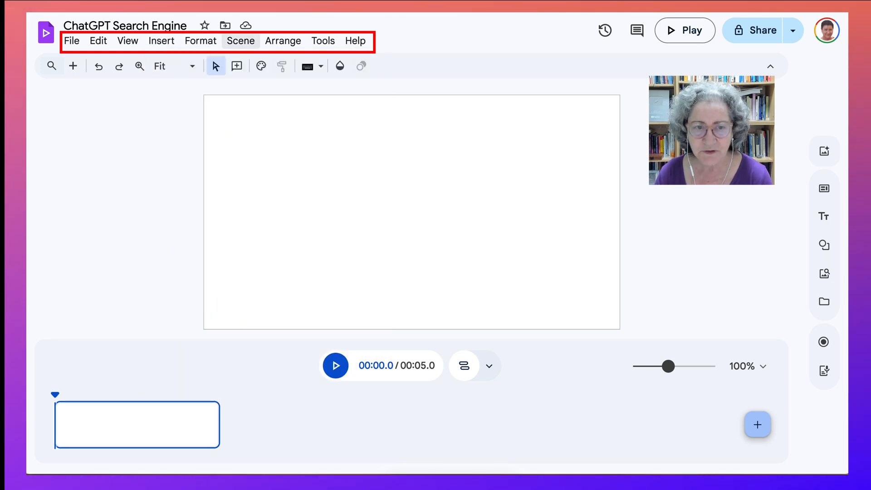
Browse the Scene, Arrange and Tools menus.
{"action": "left_click", "coordinate": [240, 41]}
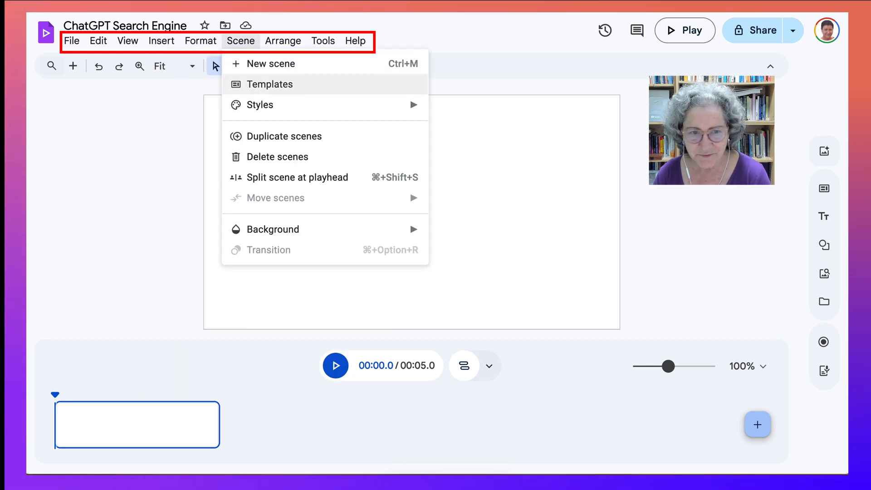
{"action": "mouse_move", "coordinate": [260, 105]}
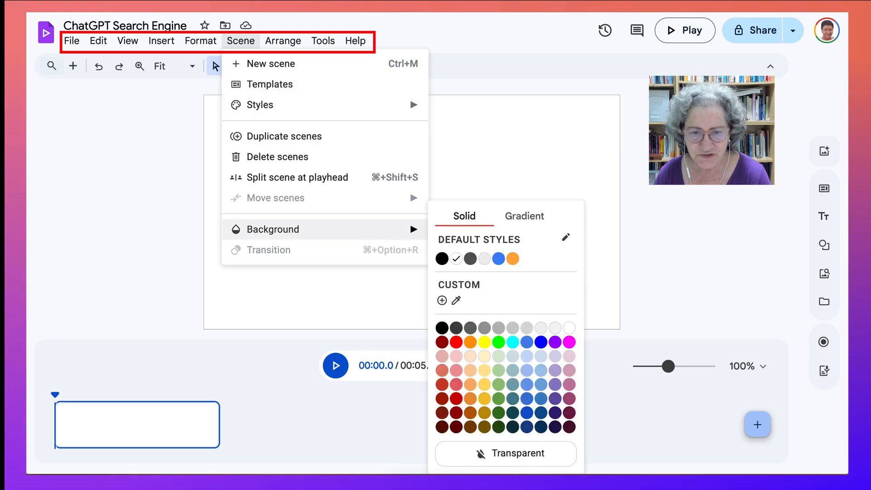
{"action": "left_click", "coordinate": [283, 40]}
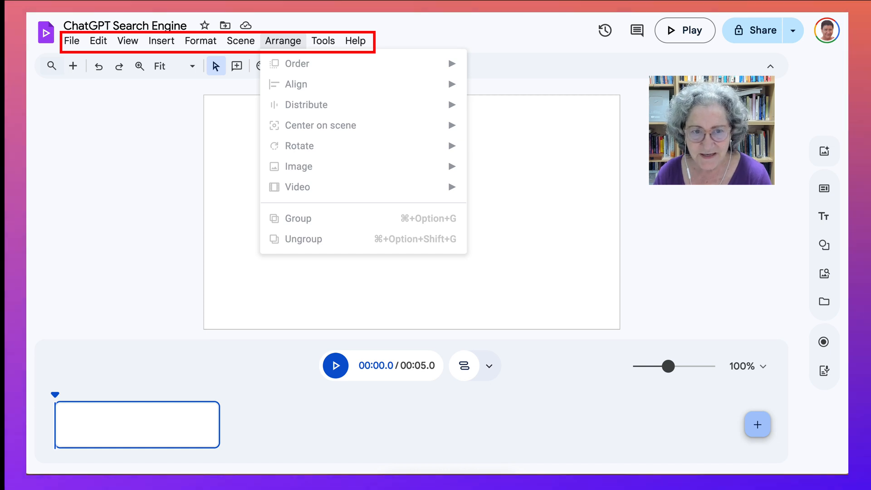
{"action": "left_click", "coordinate": [322, 40]}
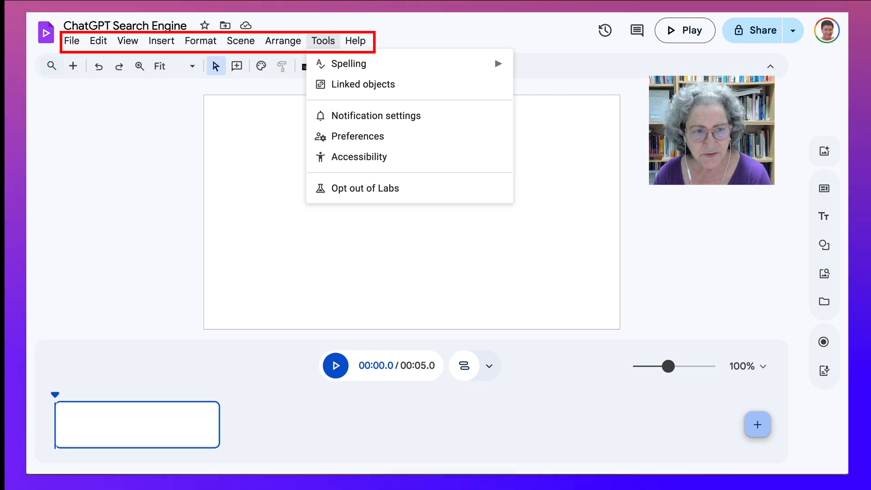
{"action": "mouse_move", "coordinate": [824, 151]}
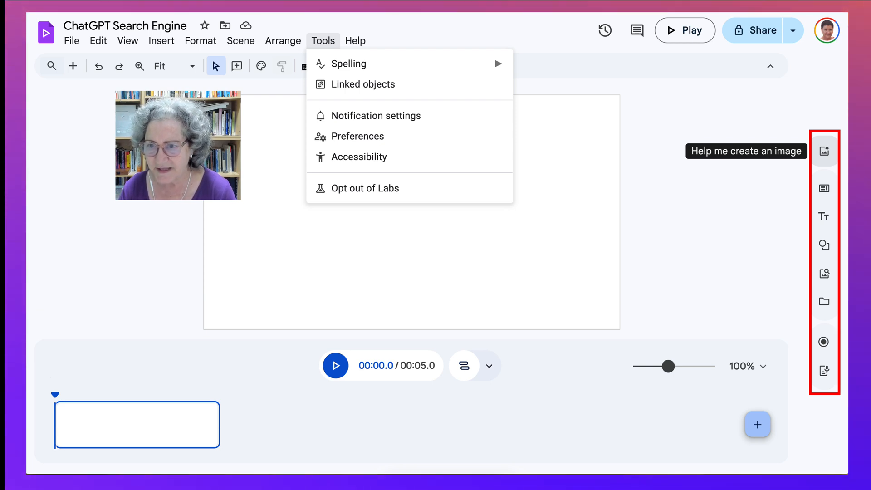
{"action": "mouse_move", "coordinate": [824, 188]}
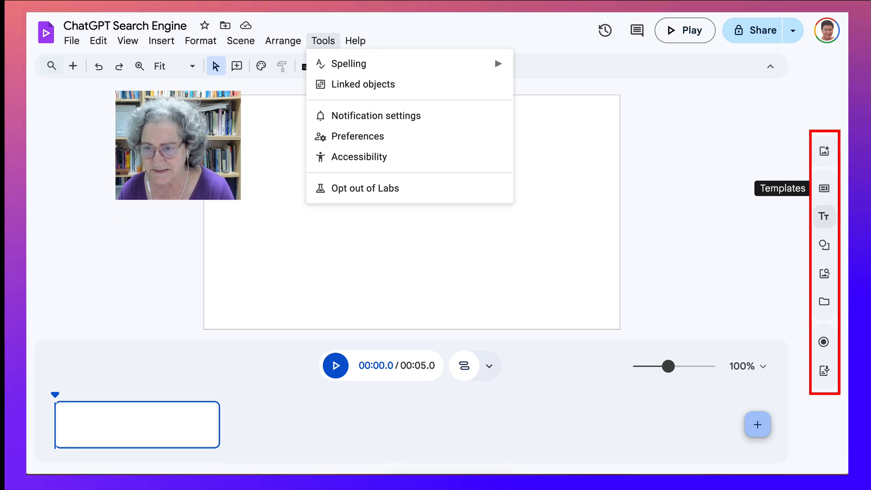
{"action": "mouse_move", "coordinate": [824, 341]}
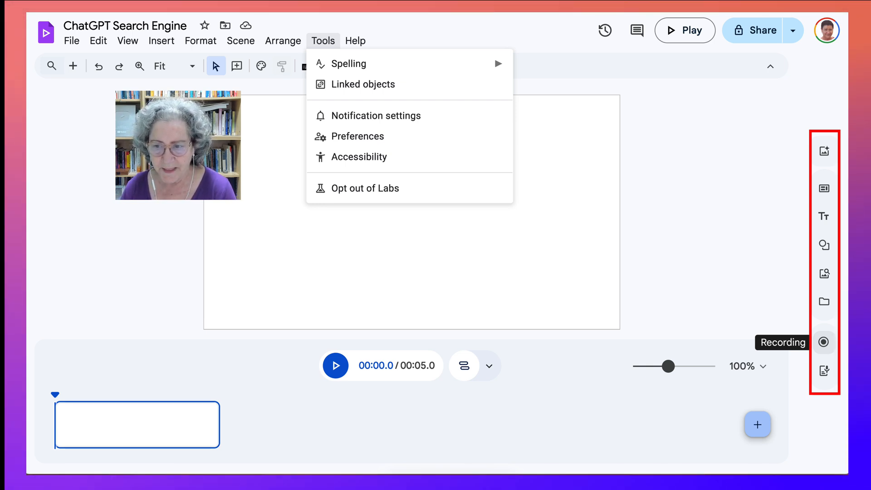
{"action": "mouse_move", "coordinate": [824, 371]}
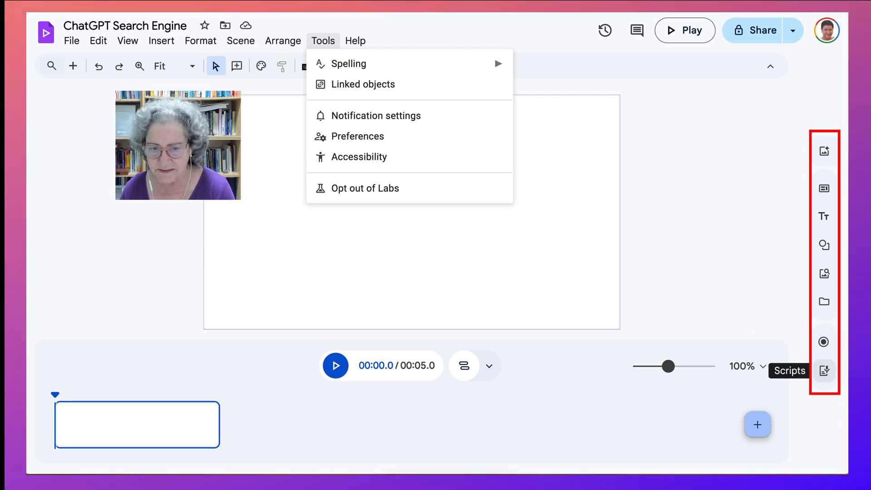
{"action": "mouse_move", "coordinate": [757, 425]}
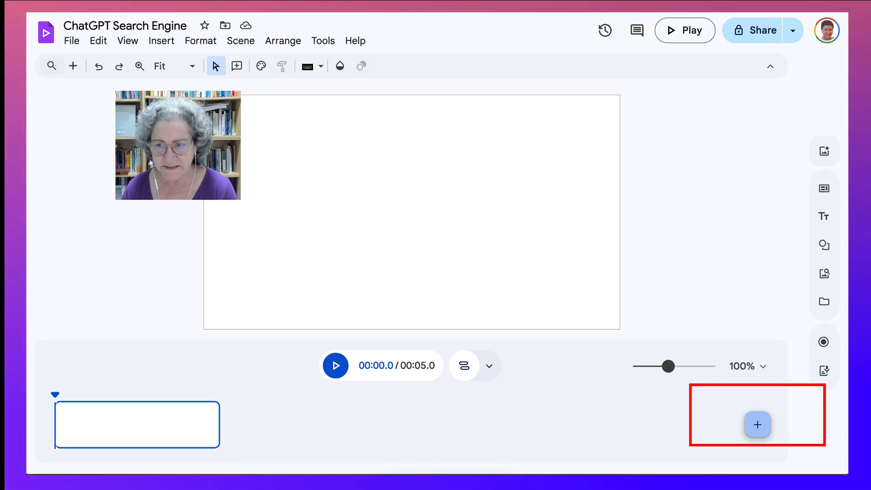
{"action": "mouse_move", "coordinate": [824, 151]}
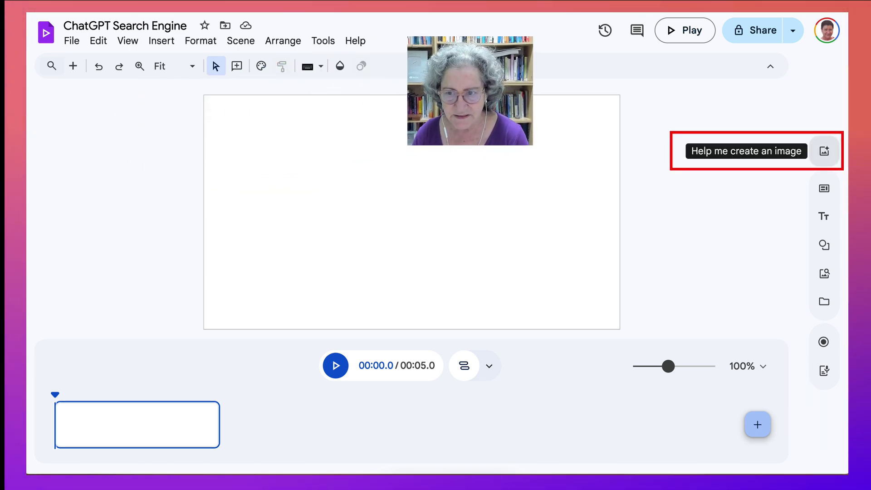
{"action": "mouse_move", "coordinate": [824, 188]}
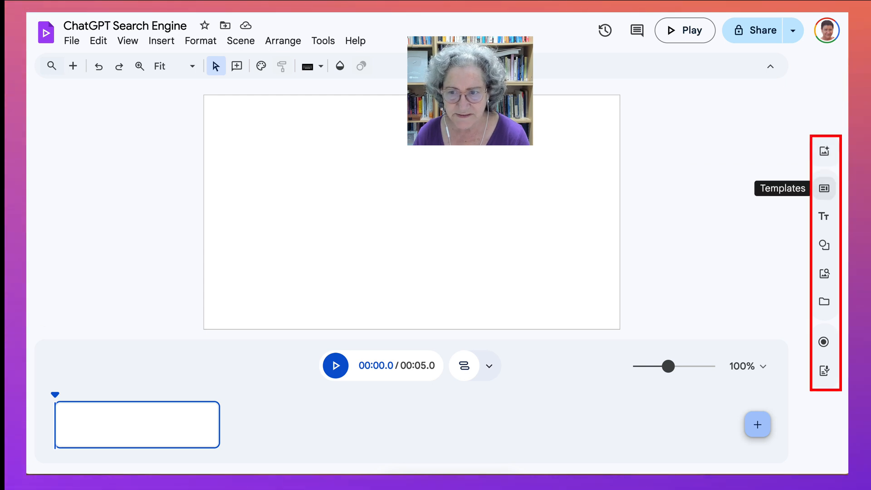
{"action": "left_click", "coordinate": [824, 188]}
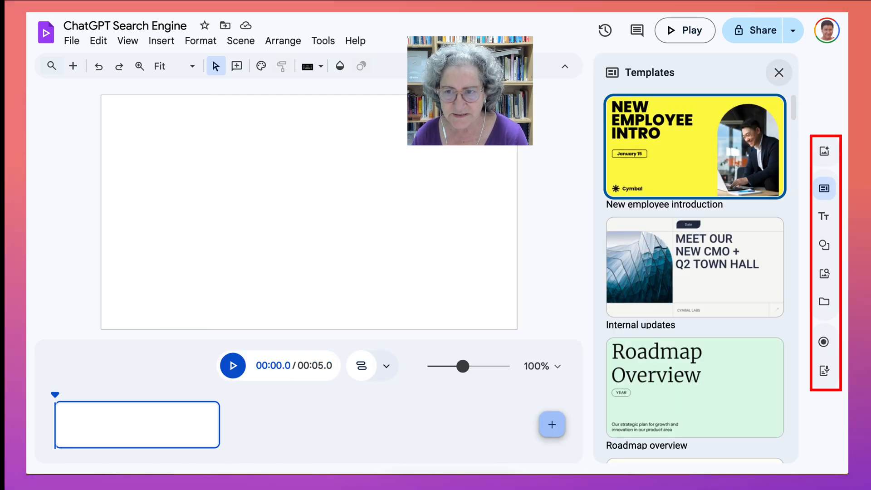
{"action": "left_click", "coordinate": [779, 72]}
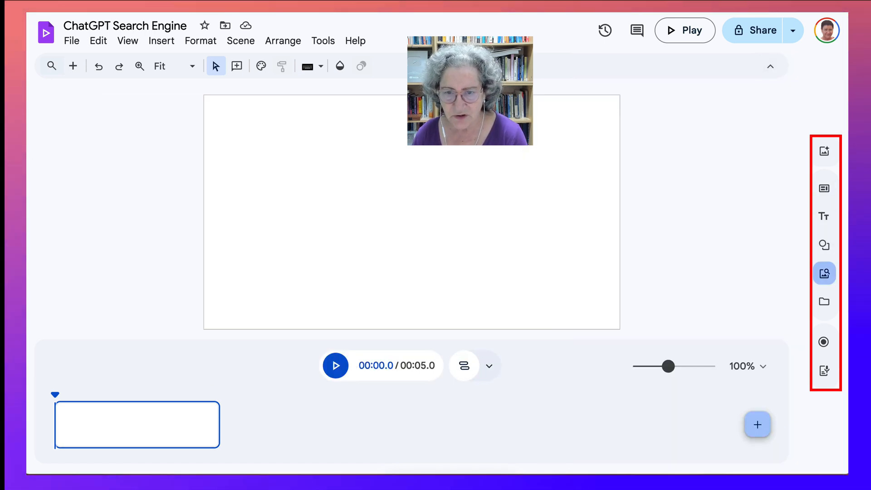
{"action": "left_click", "coordinate": [823, 273]}
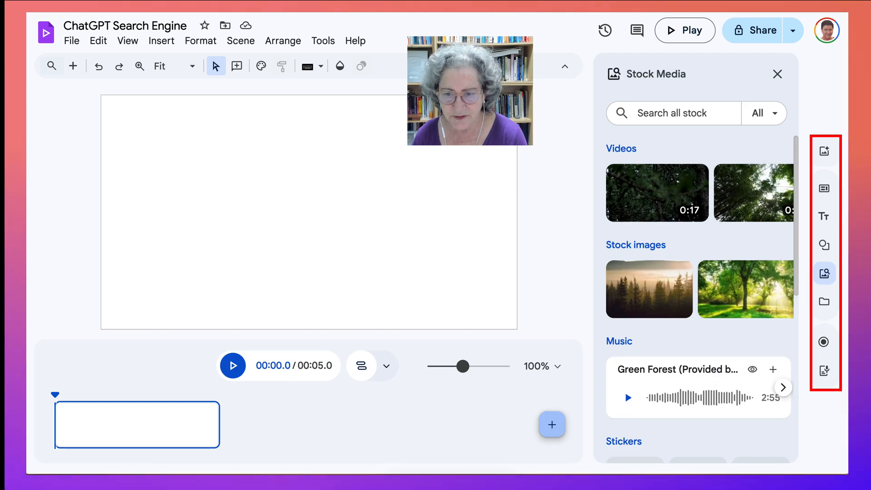
{"action": "mouse_move", "coordinate": [627, 397]}
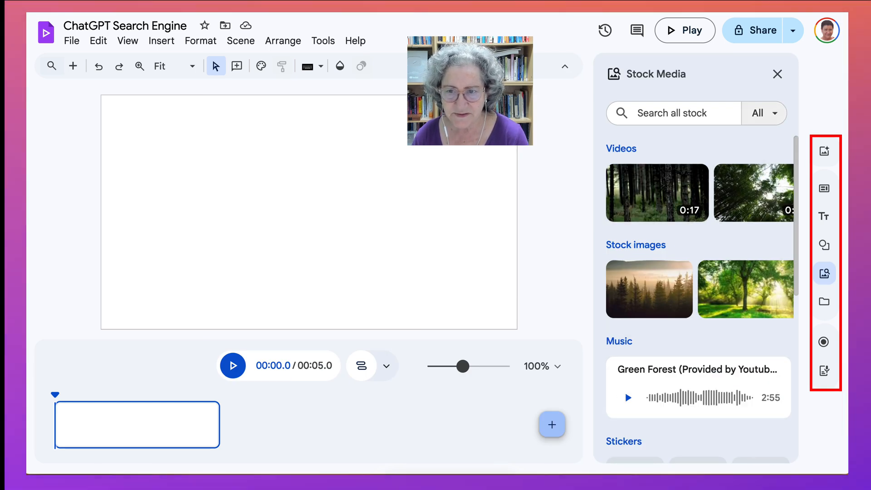
{"action": "mouse_move", "coordinate": [777, 74]}
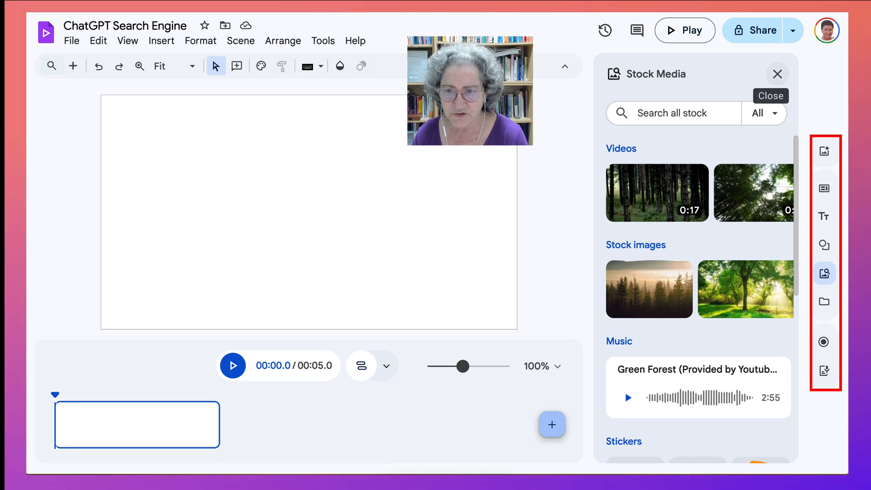
{"action": "left_click", "coordinate": [777, 74]}
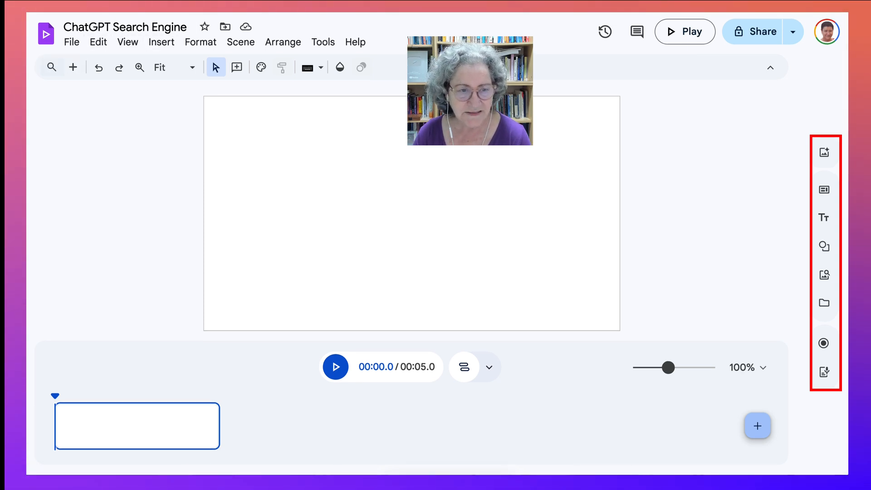
Open the 'Share Audio and Video File Links with Google Drive' project from Vids home.
{"action": "left_click", "coordinate": [125, 26]}
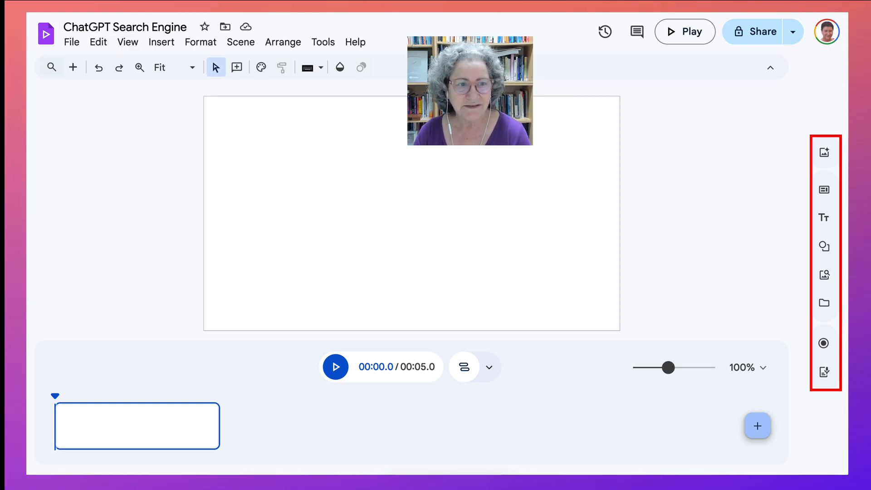
{"action": "mouse_move", "coordinate": [73, 67]}
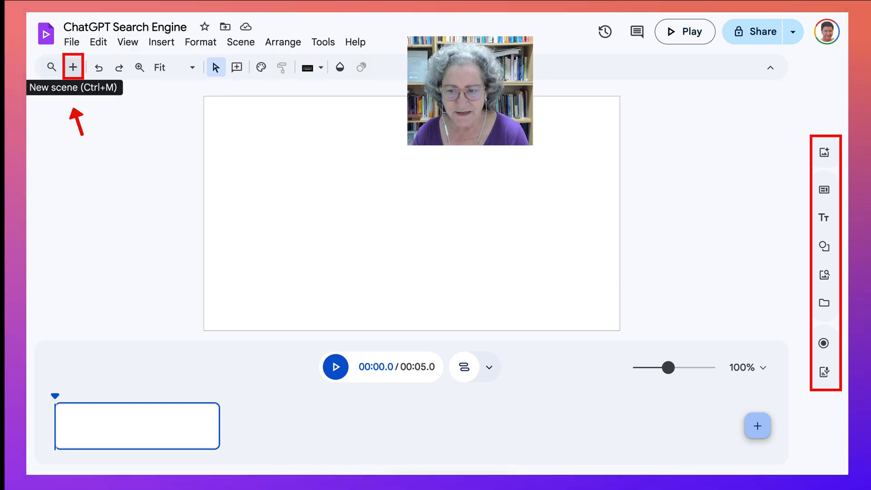
{"action": "mouse_move", "coordinate": [757, 425]}
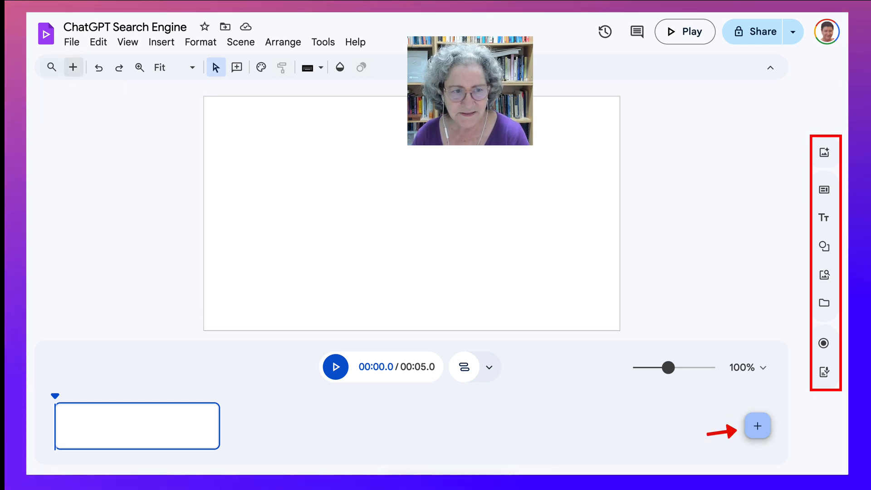
{"action": "mouse_move", "coordinate": [51, 66]}
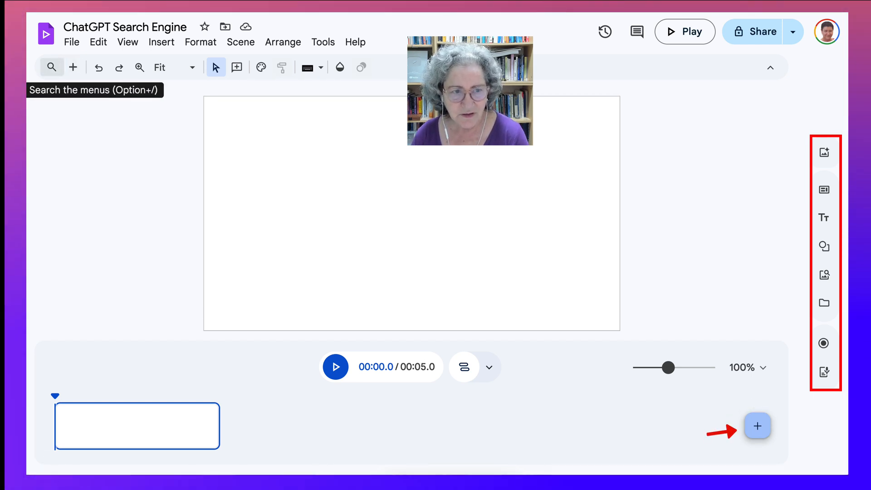
{"action": "left_click", "coordinate": [52, 67]}
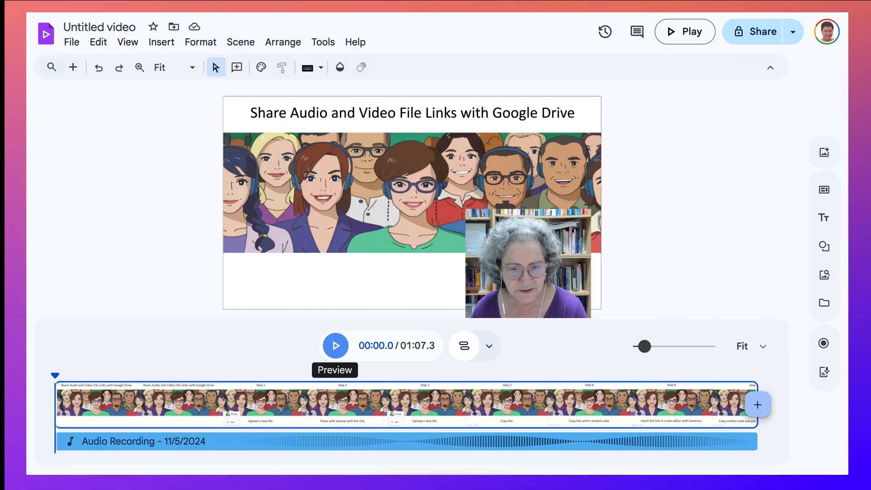
Preview the video and retitle it 'Share Audio and Video Files to Google Drive'.
{"action": "left_click", "coordinate": [335, 346]}
{"action": "type", "text": "Share Audio"}
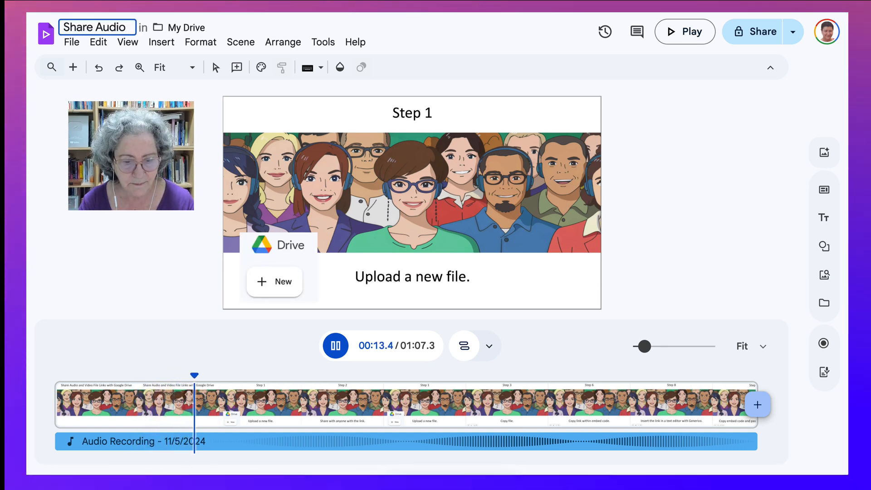
{"action": "type", "text": "and Video"}
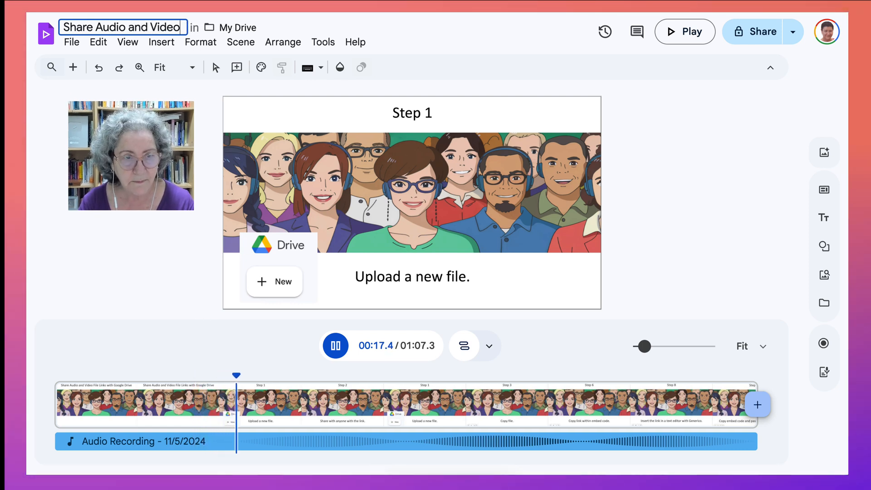
{"action": "type", "text": "Files to Google Drive"}
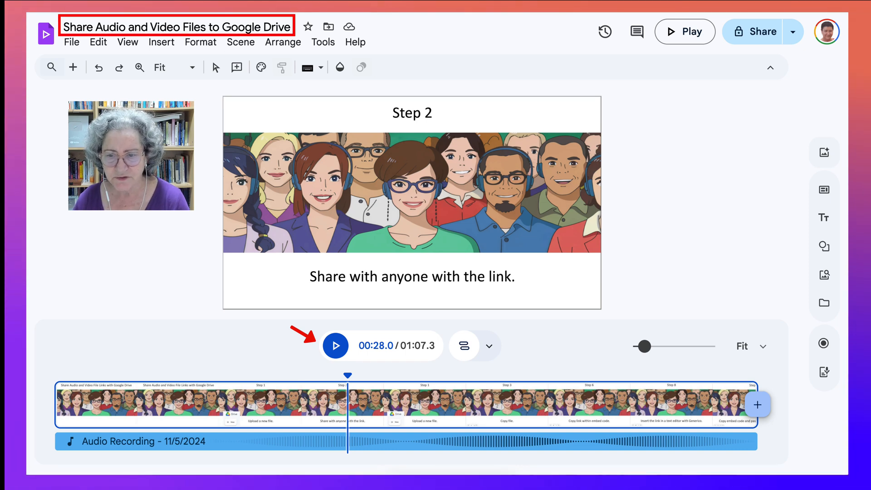
{"action": "mouse_move", "coordinate": [644, 346]}
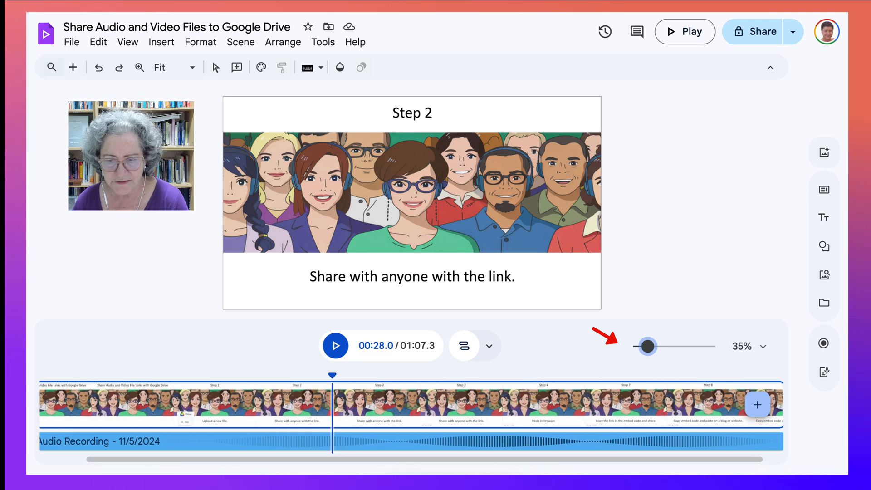
Set the timeline zoom to Fit so all scenes and audio show.
{"action": "left_click", "coordinate": [741, 346]}
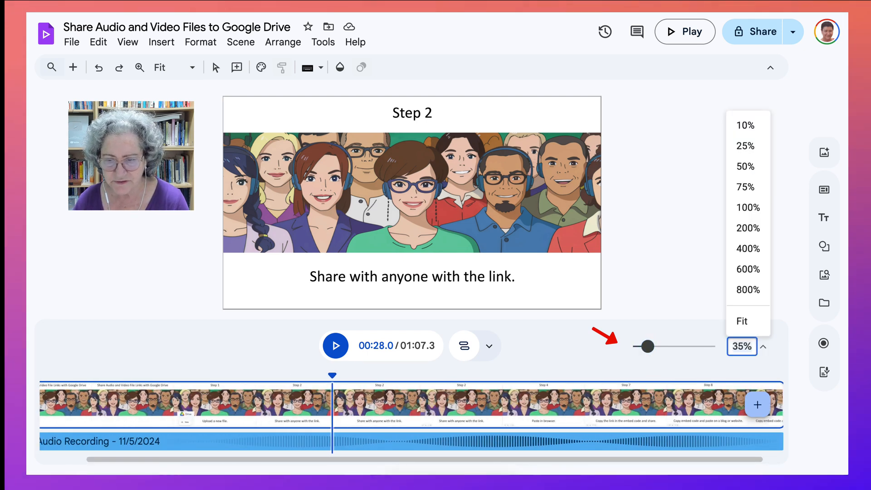
{"action": "left_click", "coordinate": [741, 321]}
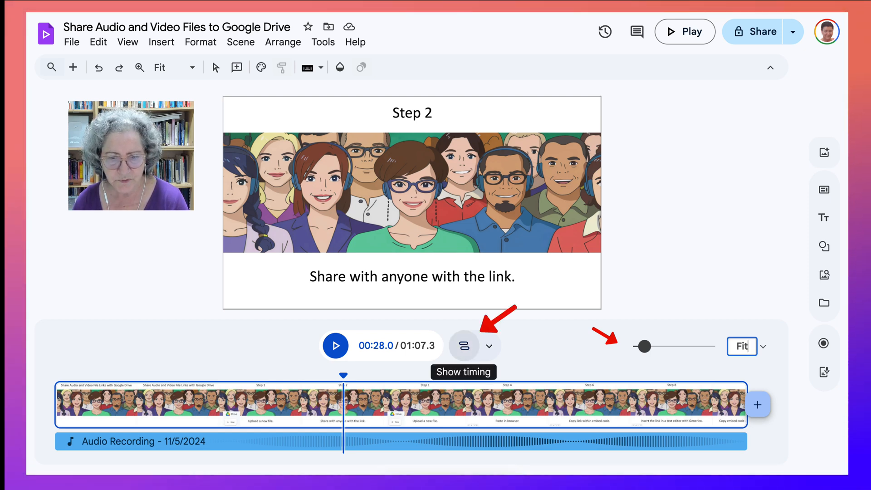
{"action": "left_click", "coordinate": [490, 345]}
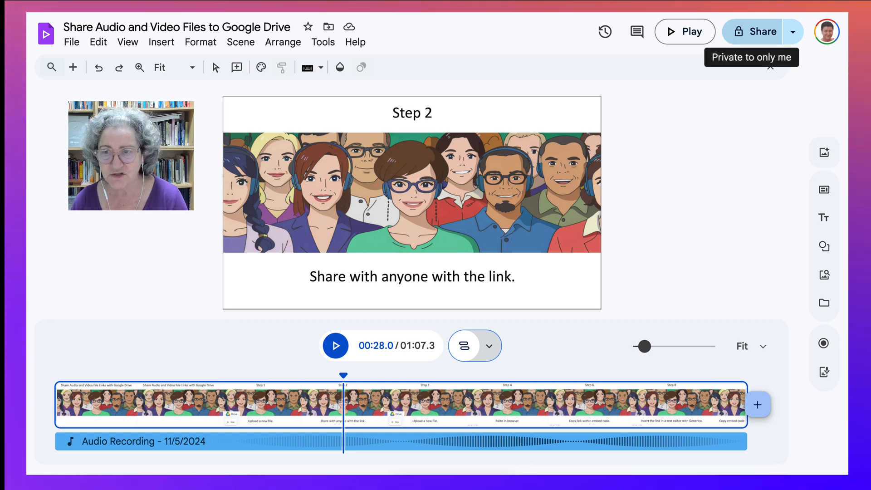
{"action": "mouse_move", "coordinate": [684, 31]}
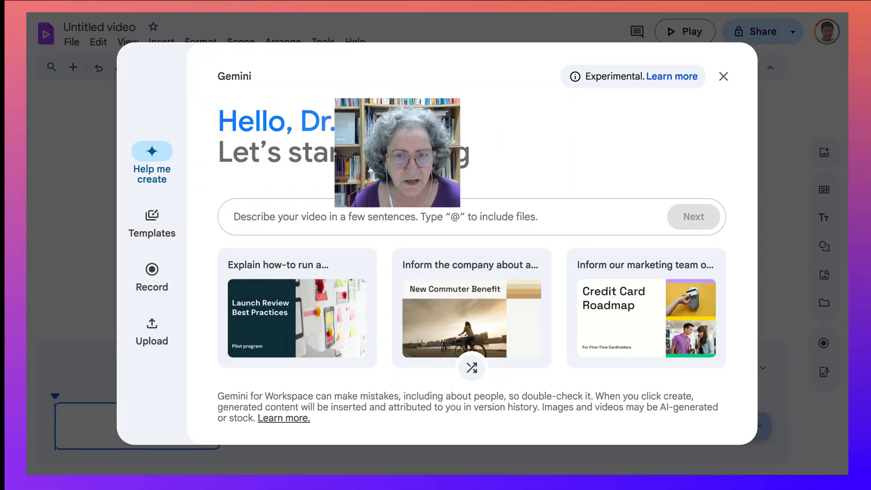
Close the Gemini dialog and return to the 'ChatGPT Search Engine' project via Vids home.
{"action": "left_click", "coordinate": [723, 77]}
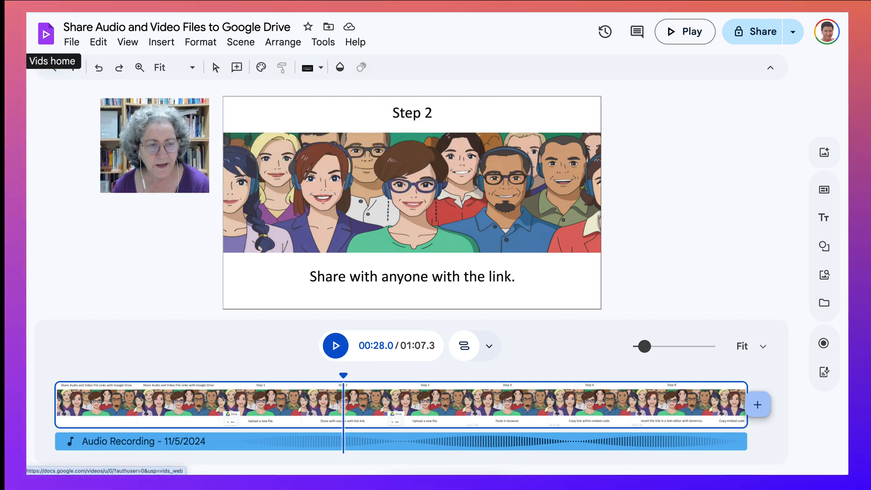
{"action": "mouse_move", "coordinate": [45, 34]}
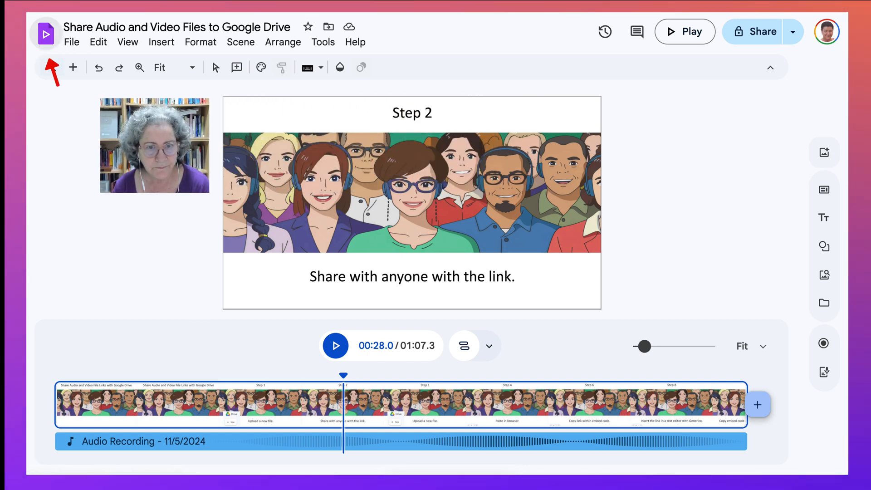
{"action": "left_click", "coordinate": [45, 33]}
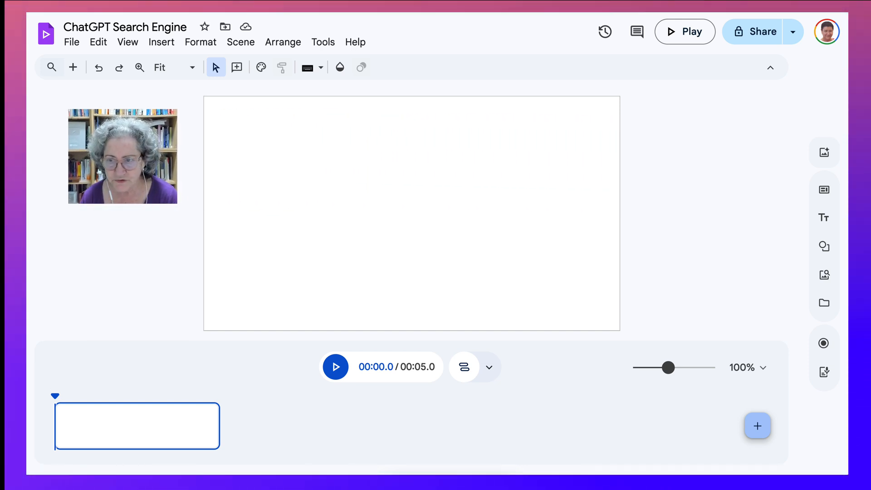
{"action": "mouse_move", "coordinate": [824, 190]}
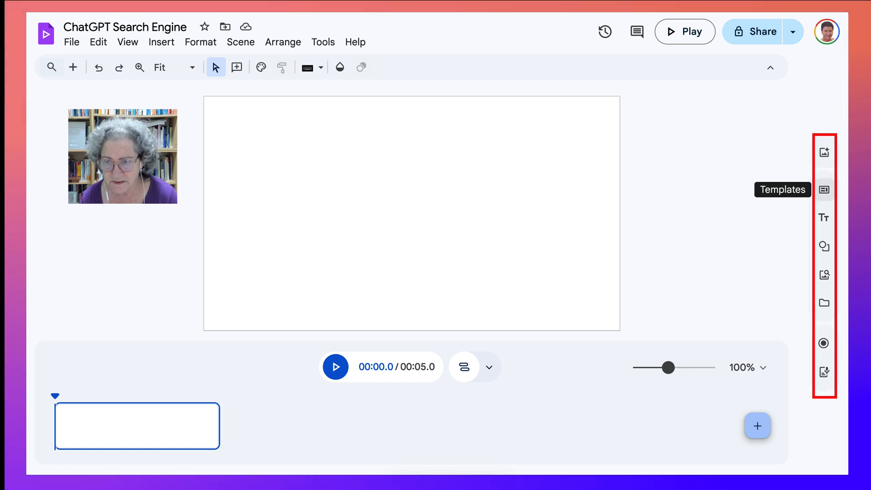
{"action": "mouse_move", "coordinate": [824, 152]}
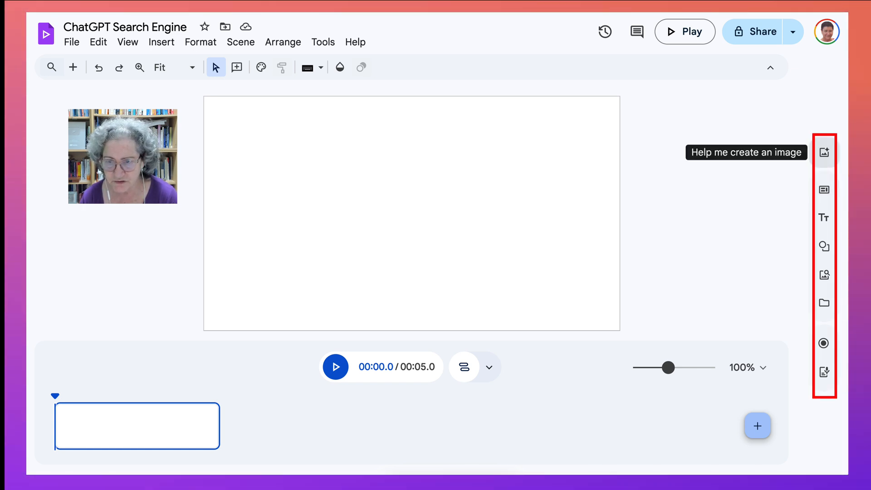
Write the image prompt 'online learning in a futuristic class' in the Create an image panel.
{"action": "left_click", "coordinate": [823, 153]}
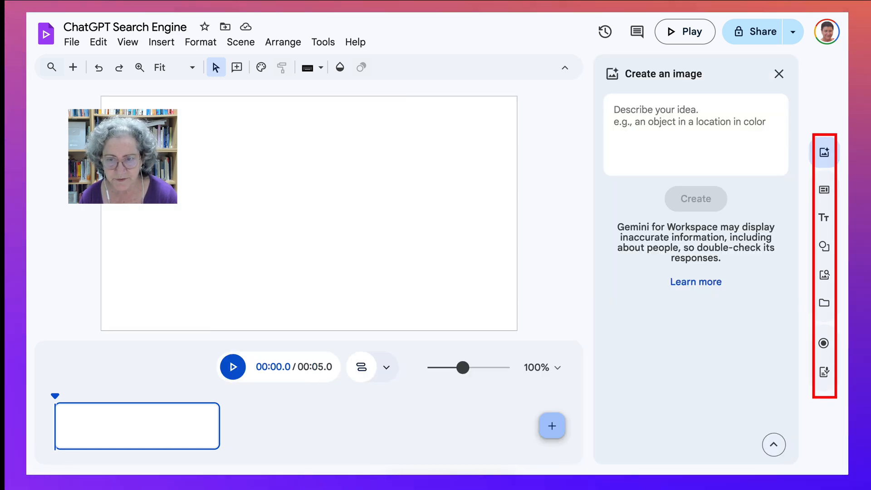
{"action": "type", "text": "a plate of freshly baked blueberry muffins on a wooden kitchen table next to a large window"}
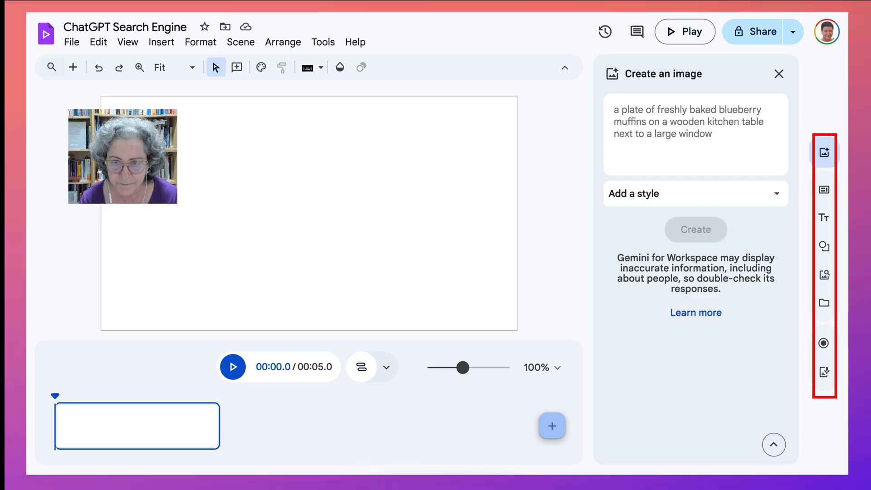
{"action": "type", "text": "online l"}
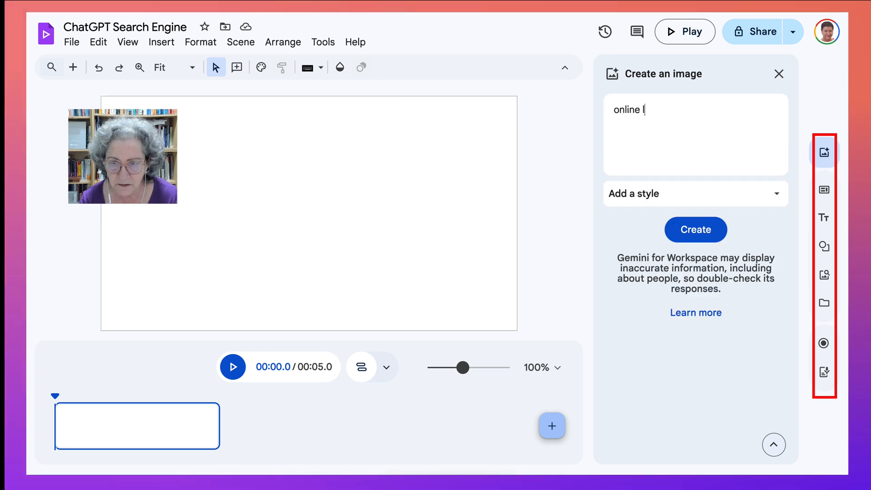
{"action": "type", "text": "earning in"}
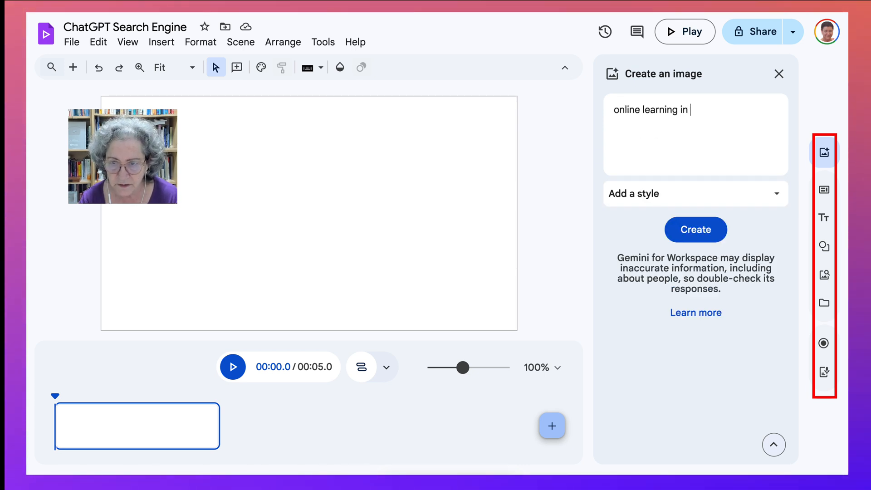
{"action": "type", "text": "a futuristic class"}
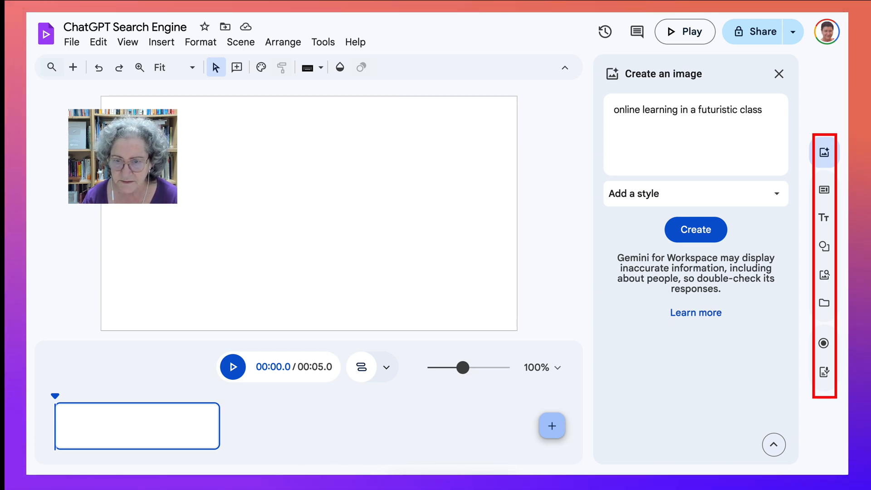
Apply the Cyberpunk style and generate the images.
{"action": "left_click", "coordinate": [695, 193]}
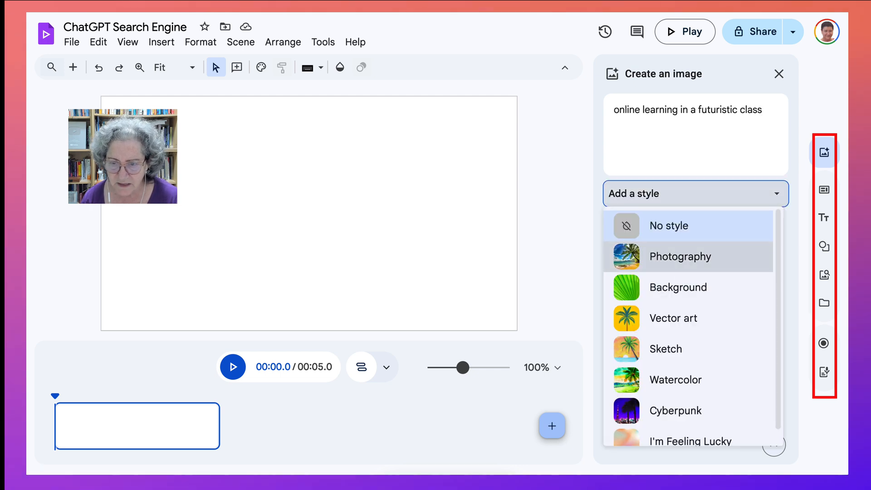
{"action": "mouse_move", "coordinate": [678, 287]}
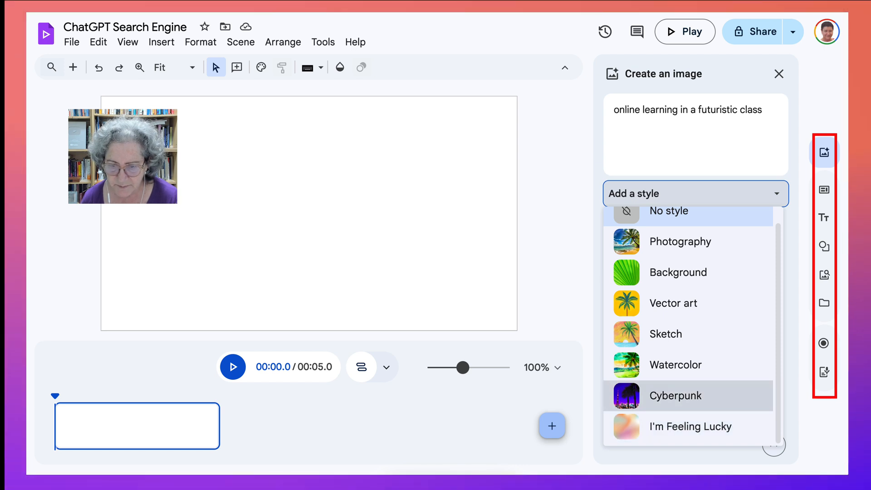
{"action": "mouse_move", "coordinate": [675, 365]}
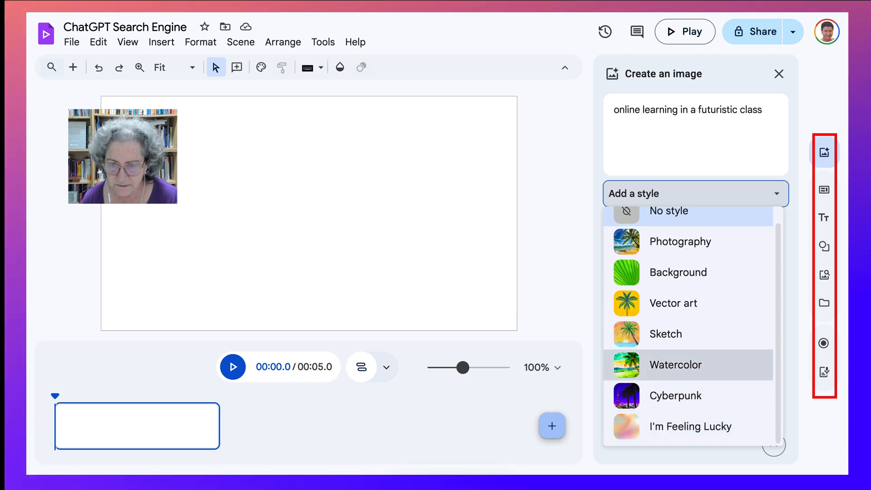
{"action": "mouse_move", "coordinate": [673, 302]}
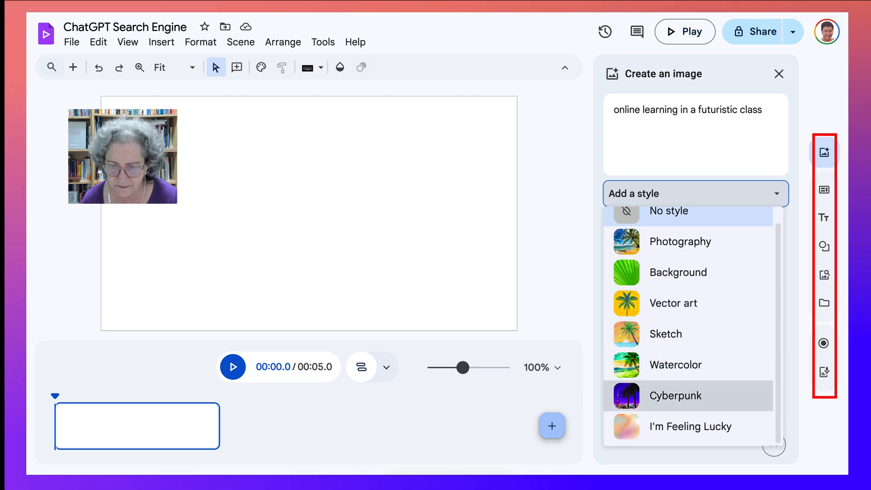
{"action": "left_click", "coordinate": [675, 395]}
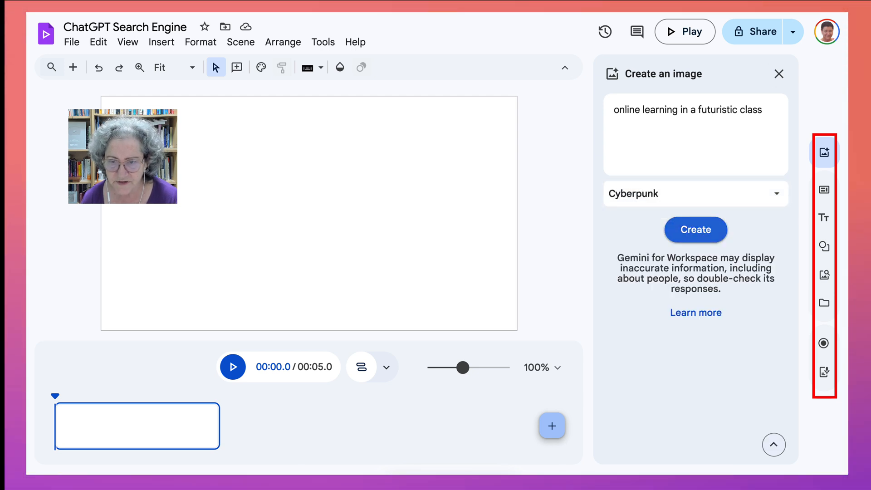
{"action": "left_click", "coordinate": [694, 230]}
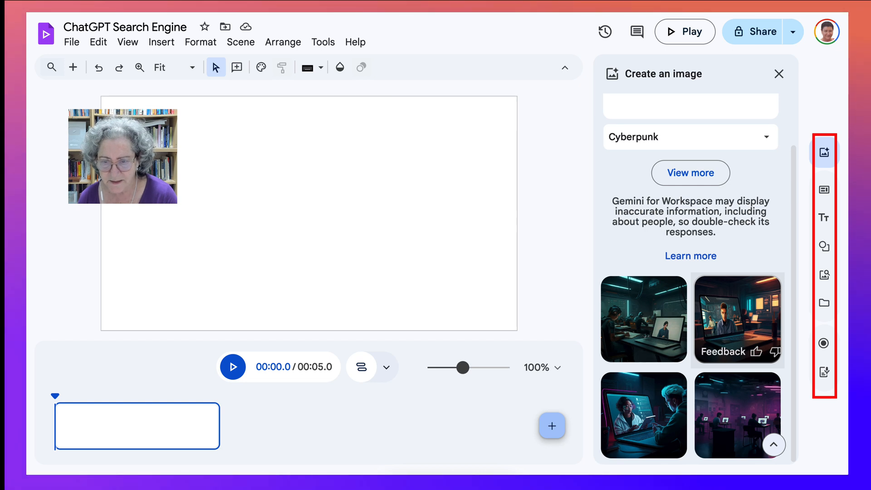
Insert the cyberpunk image of a young man at a laptop and select it.
{"action": "left_click", "coordinate": [737, 318]}
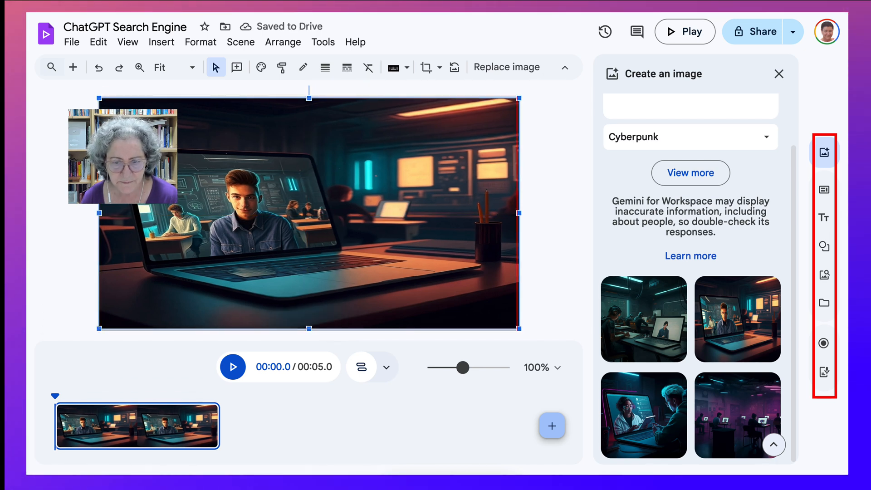
{"action": "left_click", "coordinate": [307, 217]}
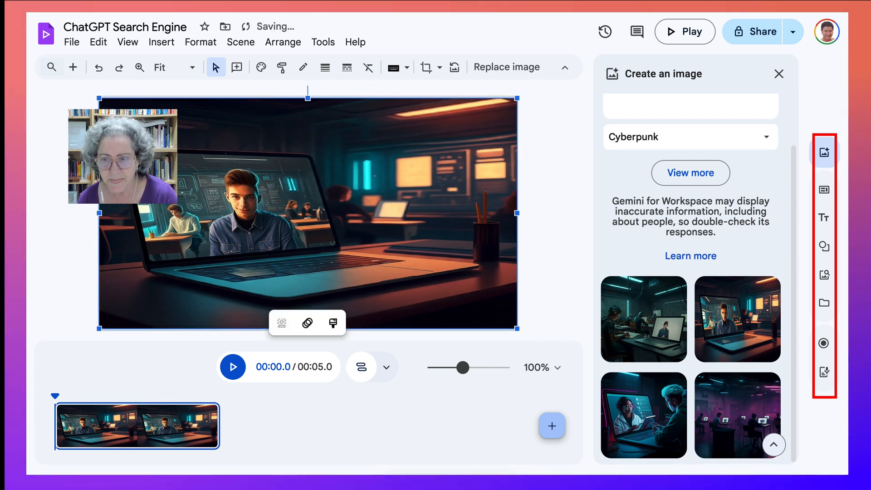
{"action": "mouse_move", "coordinate": [823, 275]}
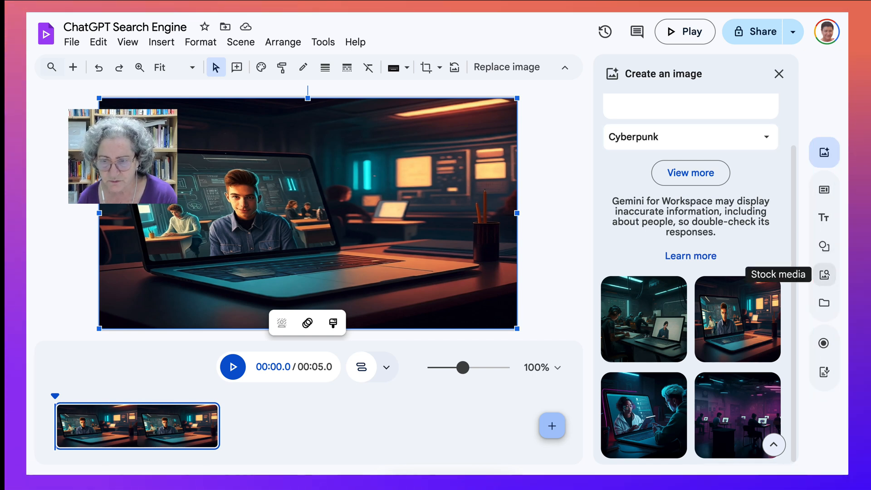
{"action": "mouse_move", "coordinate": [823, 343]}
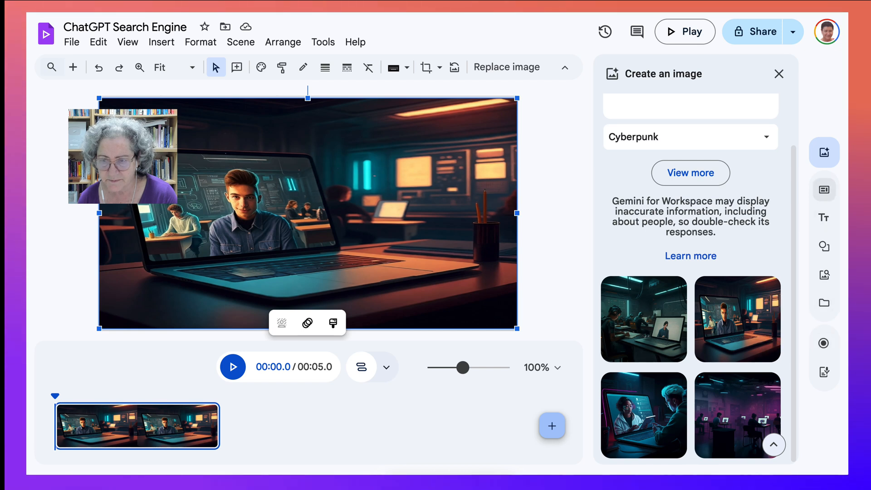
Insert the Quarterly business update template from the Templates sidebar and select the blank first scene.
{"action": "left_click", "coordinate": [823, 189]}
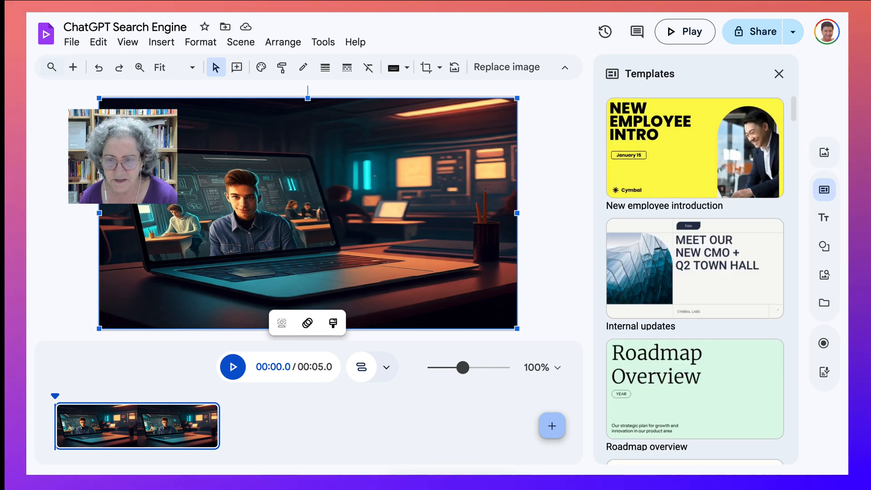
{"action": "scroll", "scroll_direction": "down", "scroll_amount": 3}
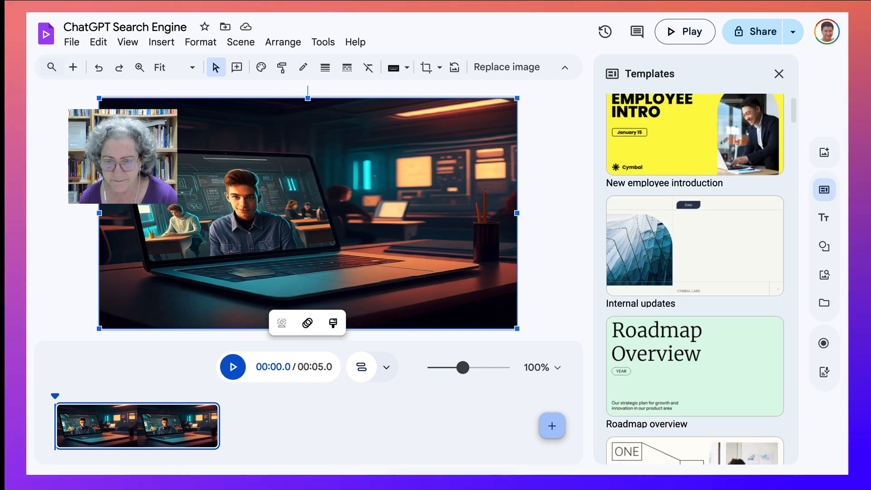
{"action": "scroll", "scroll_direction": "down", "scroll_amount": 3}
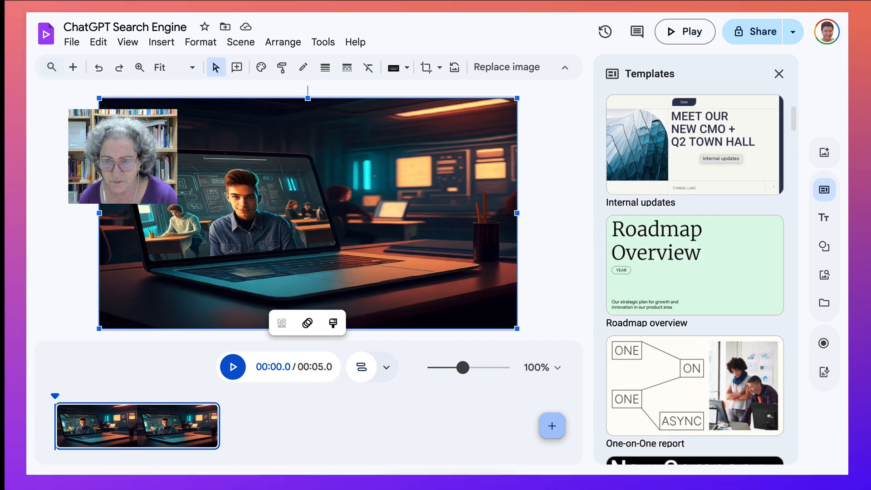
{"action": "scroll", "scroll_direction": "down", "scroll_amount": 3}
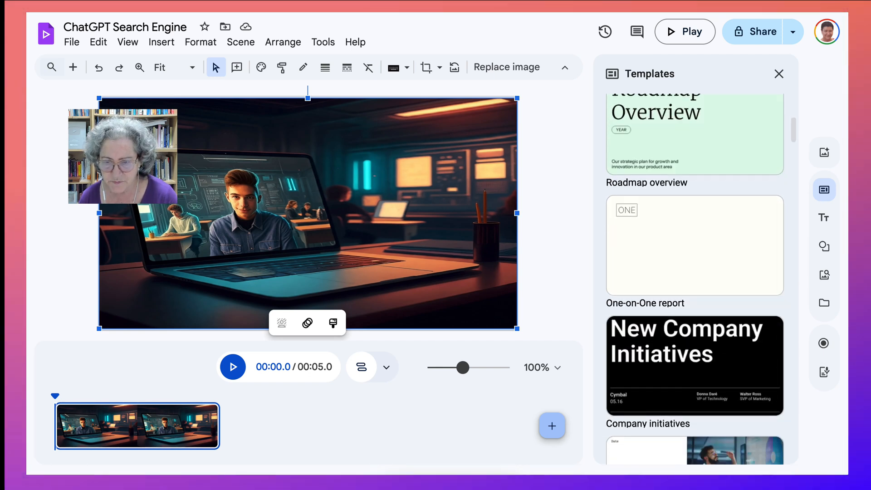
{"action": "scroll", "scroll_direction": "down", "scroll_amount": 3}
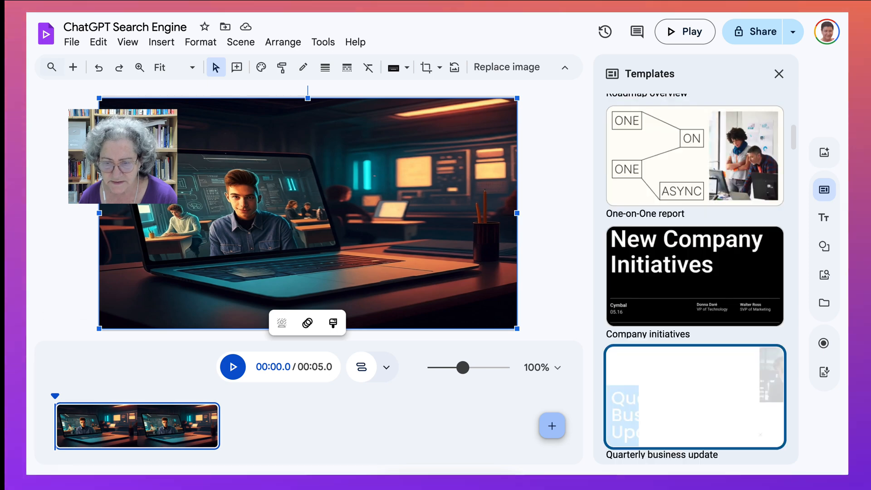
{"action": "left_click", "coordinate": [693, 396]}
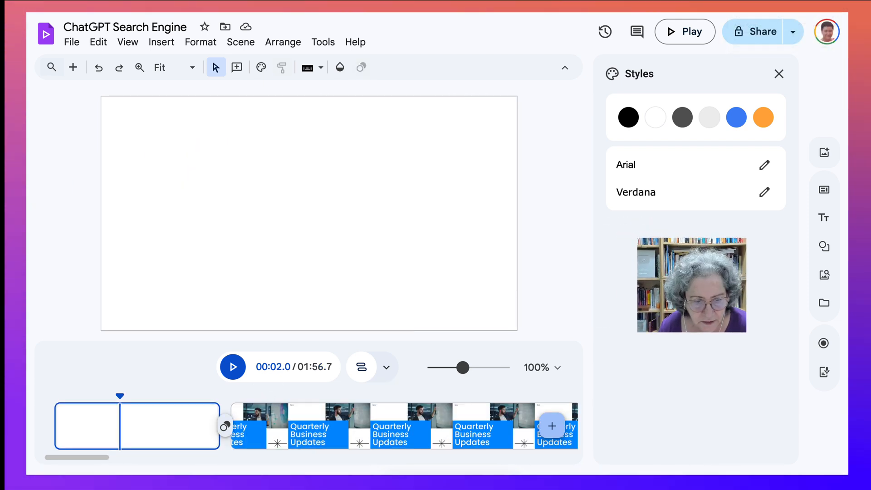
{"action": "right_click", "coordinate": [309, 211]}
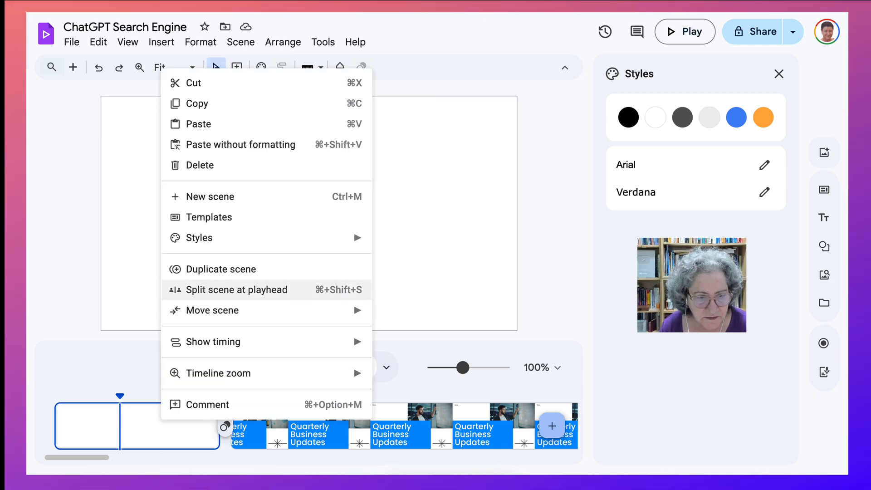
{"action": "mouse_move", "coordinate": [200, 165]}
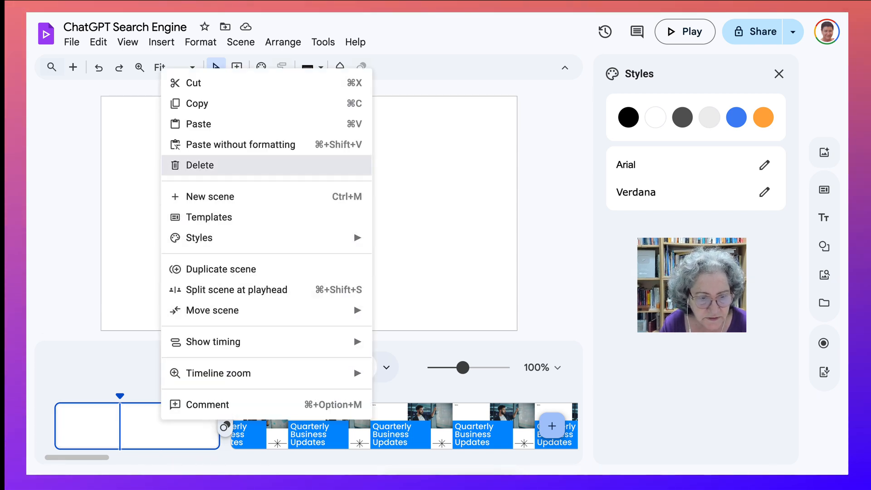
Delete the blank scene and replace the Quarterly Business Updates title with 'ChatGPT Search Engine'.
{"action": "left_click", "coordinate": [200, 166]}
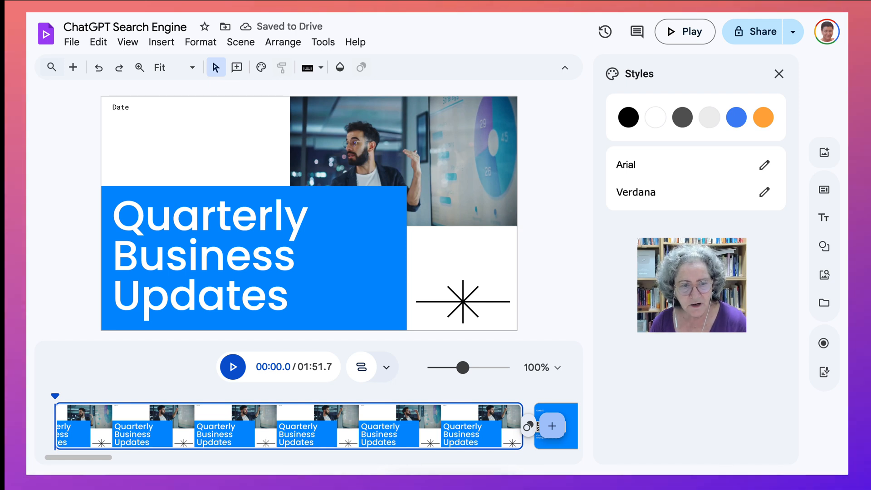
{"action": "left_click", "coordinate": [211, 255]}
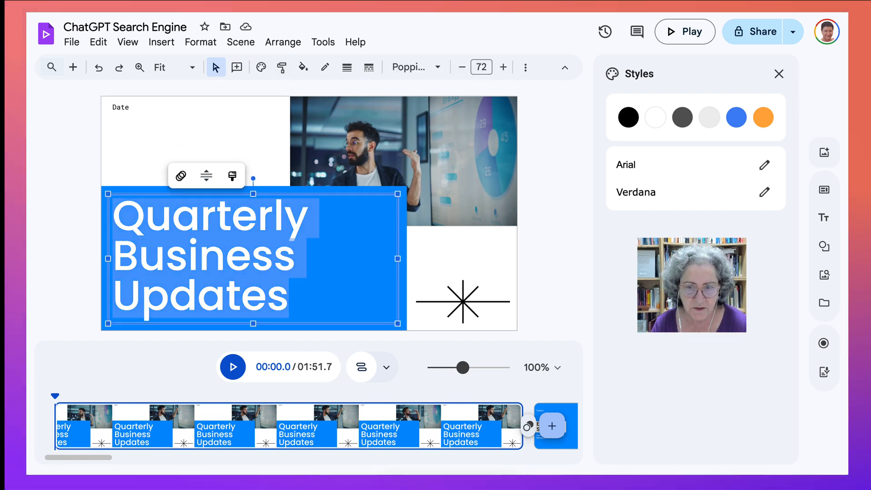
{"action": "type", "text": "Online"}
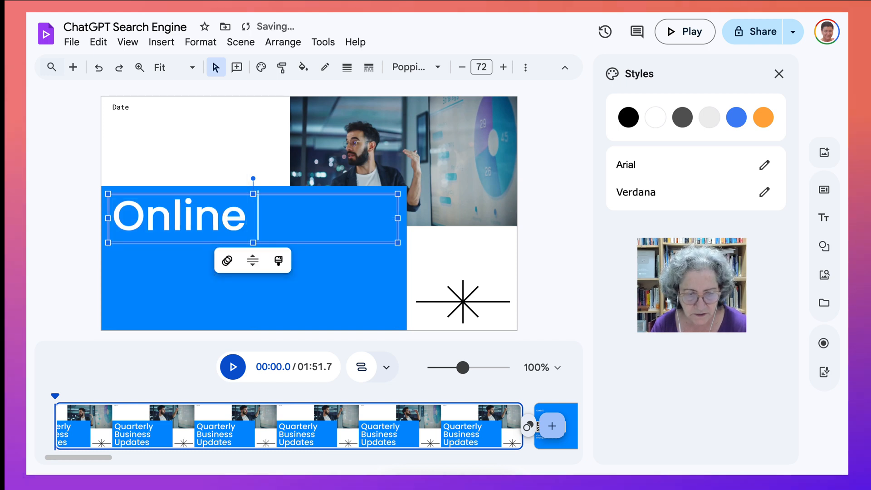
{"action": "type", "text": "Le"}
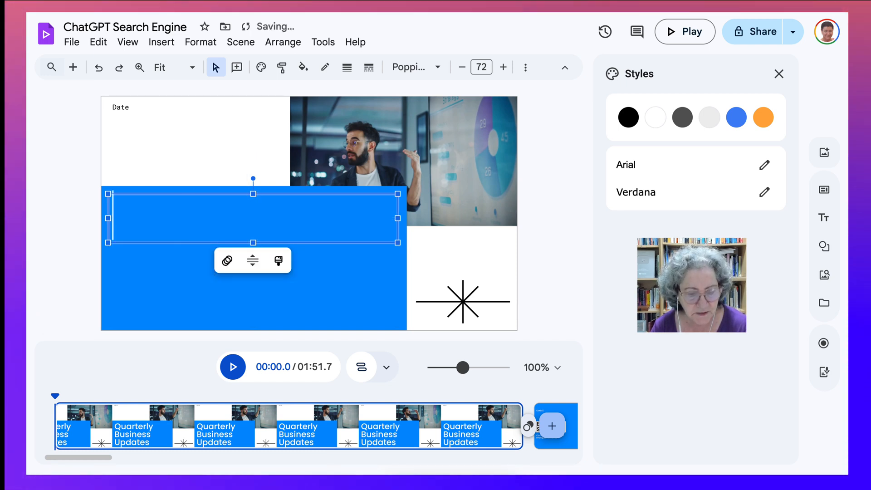
{"action": "type", "text": "ChatGPT"}
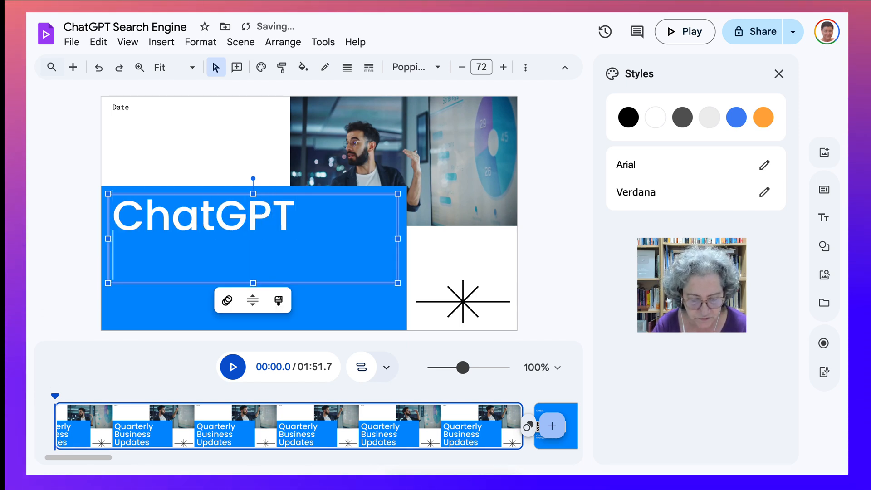
{"action": "type", "text": "Search"}
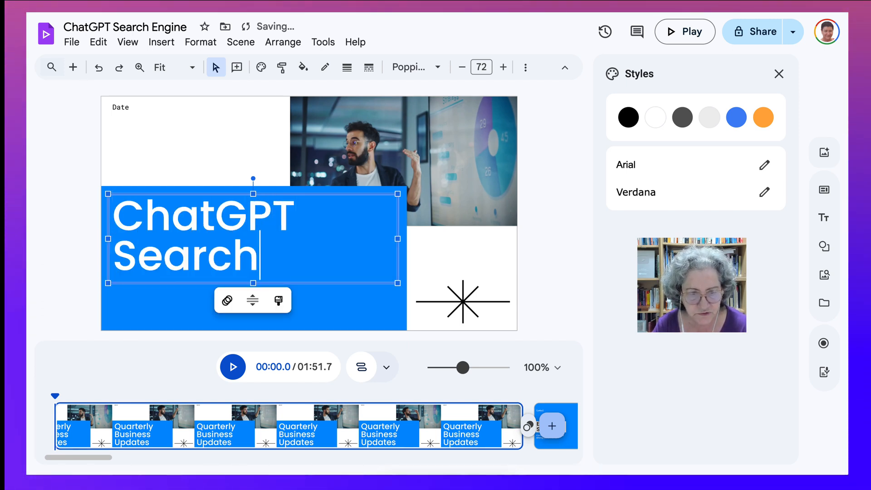
{"action": "type", "text": "Engine"}
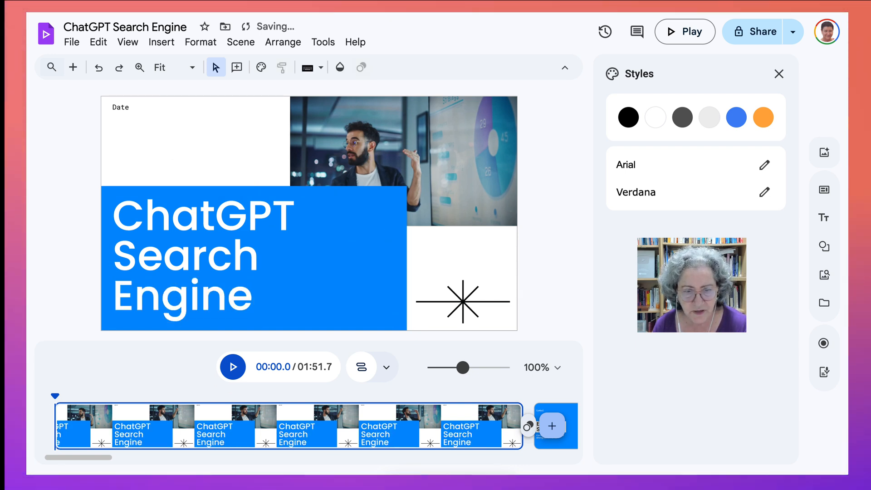
Enlarge the presenter photo to fill the opening scene and move the title box top right.
{"action": "left_click", "coordinate": [203, 256]}
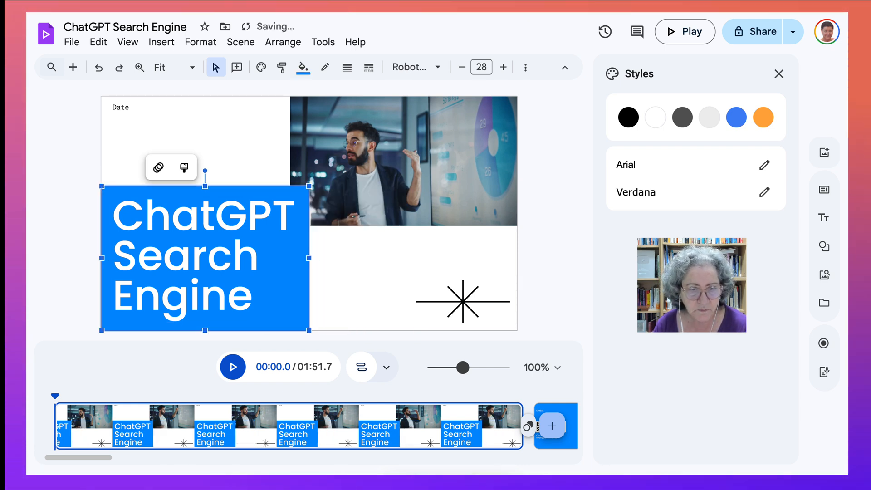
{"action": "left_click", "coordinate": [404, 161]}
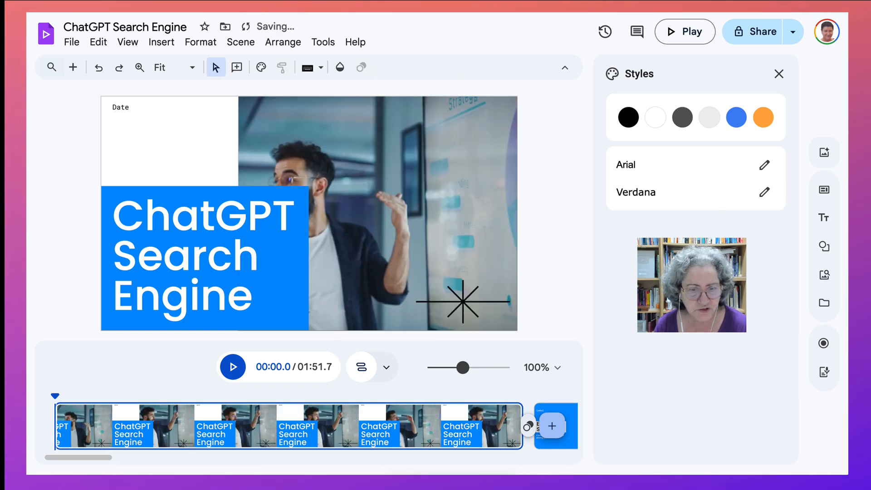
{"action": "left_click", "coordinate": [376, 211]}
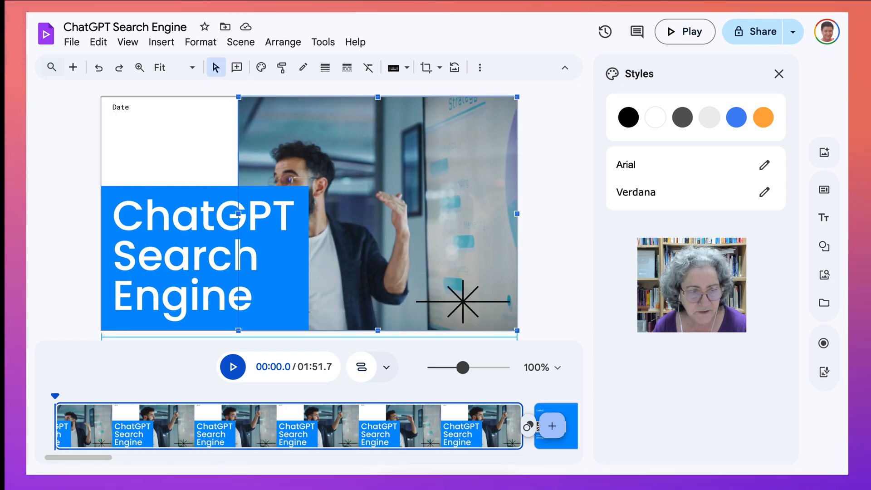
{"action": "left_click", "coordinate": [389, 222]}
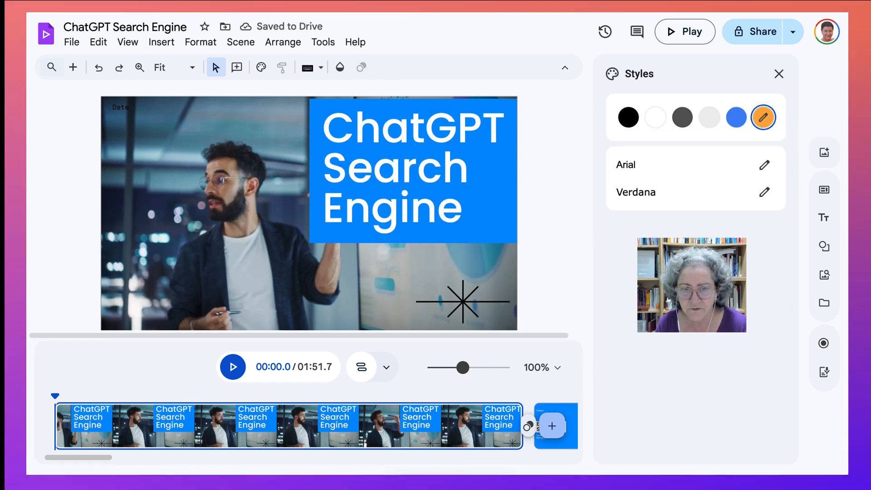
Swap the orange swatch for yellow in the Styles panel palette.
{"action": "left_click", "coordinate": [762, 117]}
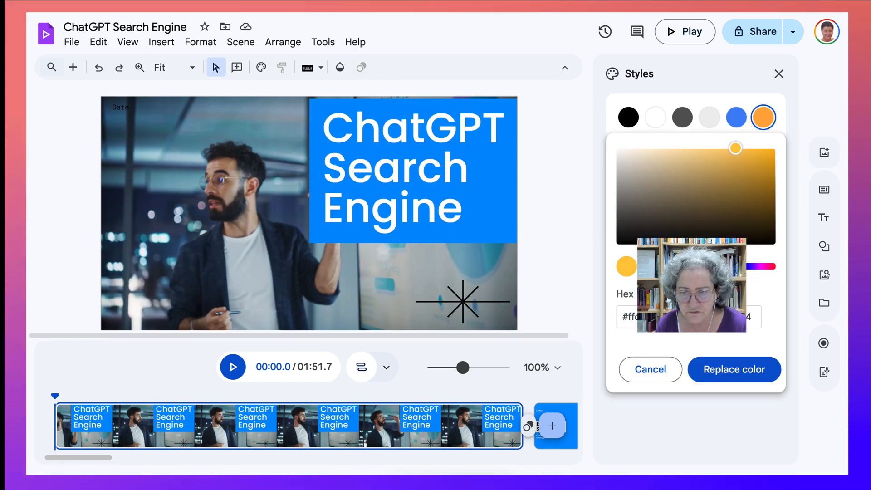
{"action": "left_click", "coordinate": [733, 369]}
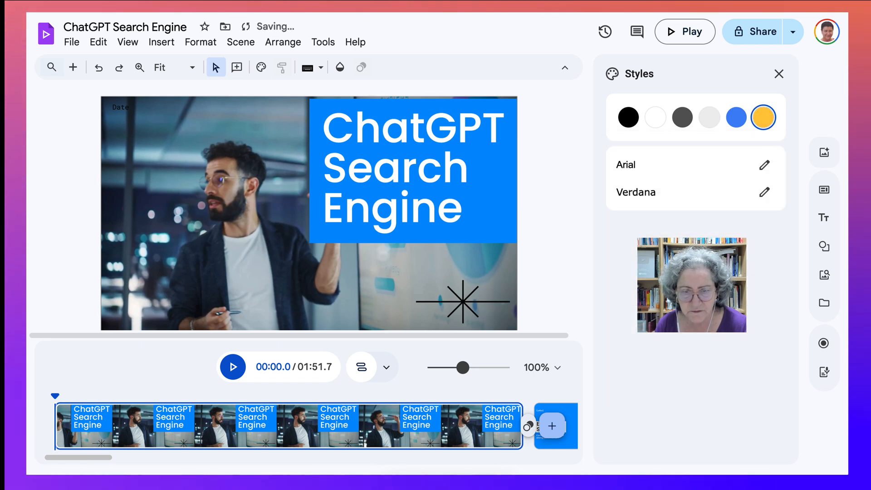
{"action": "mouse_move", "coordinate": [465, 367]}
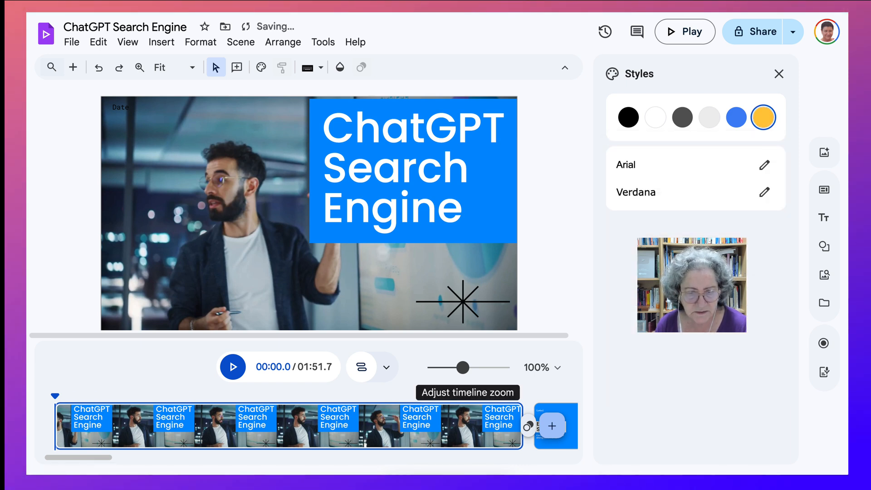
{"action": "left_click", "coordinate": [762, 116]}
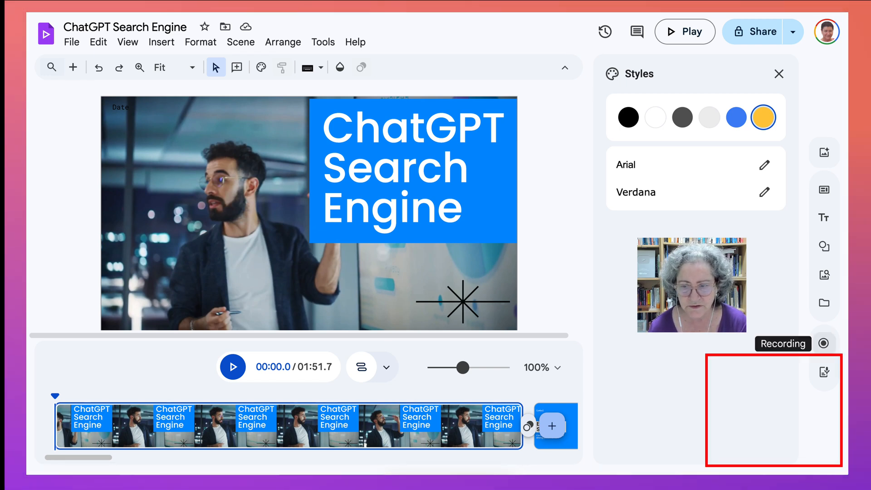
Launch a 'Screen and camera' recording from the recording tools.
{"action": "left_click", "coordinate": [824, 343]}
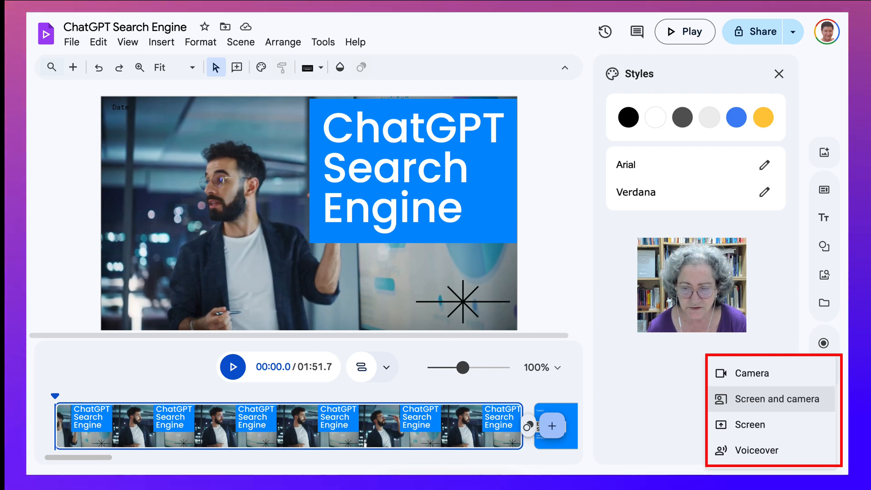
{"action": "left_click", "coordinate": [775, 398]}
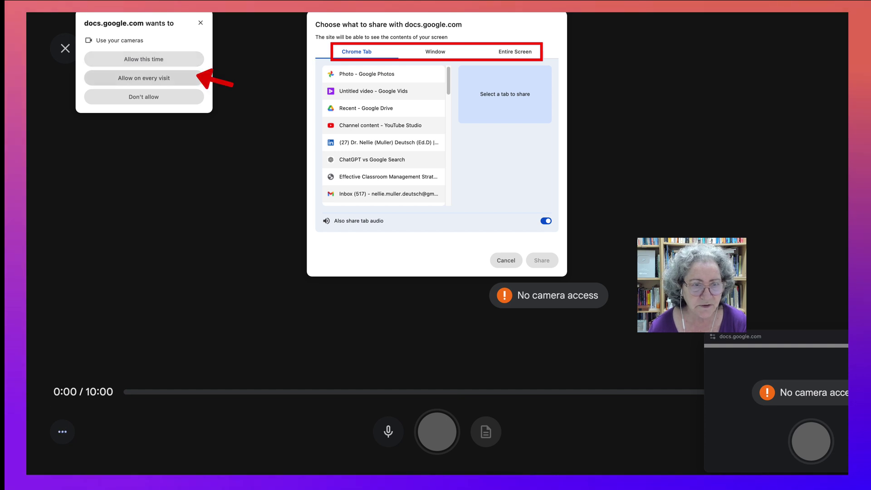
Allow camera access on every visit and share the 'ChatGPT vs Google Search' tab.
{"action": "left_click", "coordinate": [143, 59]}
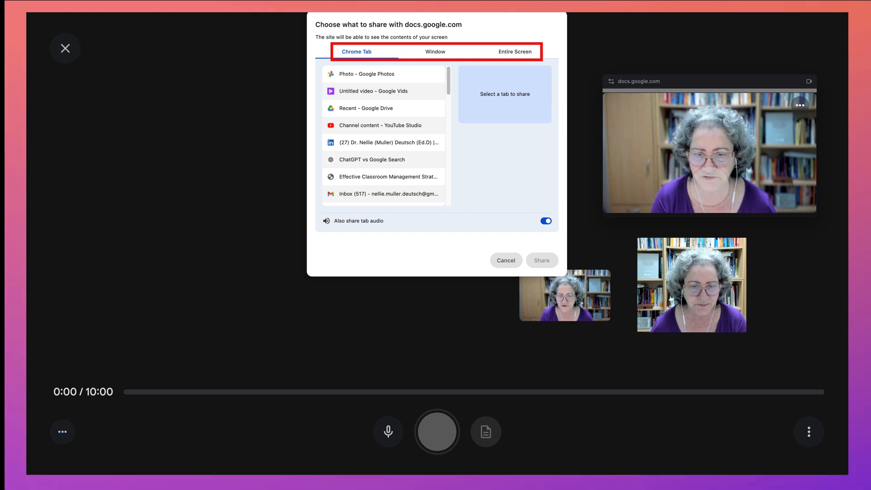
{"action": "left_click", "coordinate": [383, 159]}
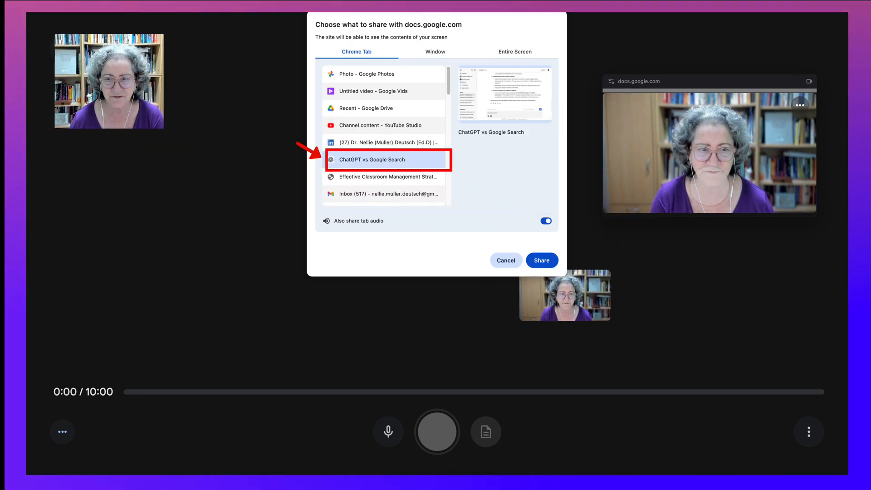
{"action": "left_click", "coordinate": [540, 260]}
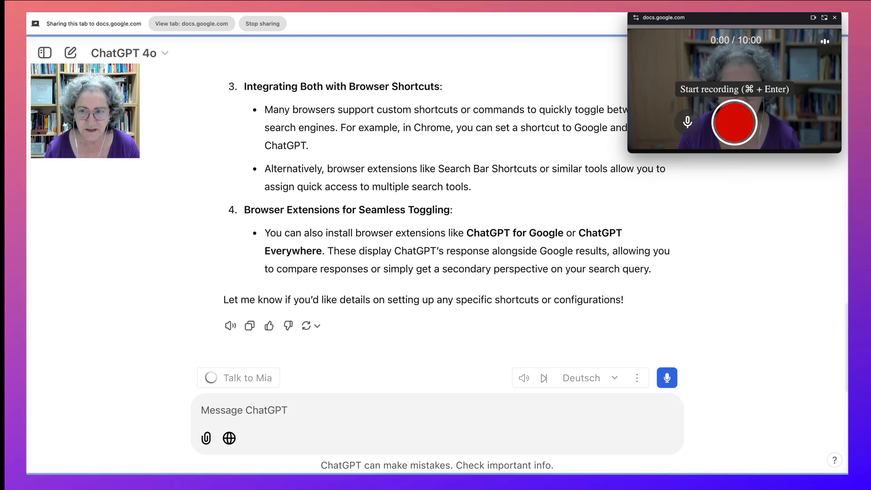
Start recording, then send ChatGPT the question 'Google Vid' with Search toggled.
{"action": "left_click", "coordinate": [733, 122]}
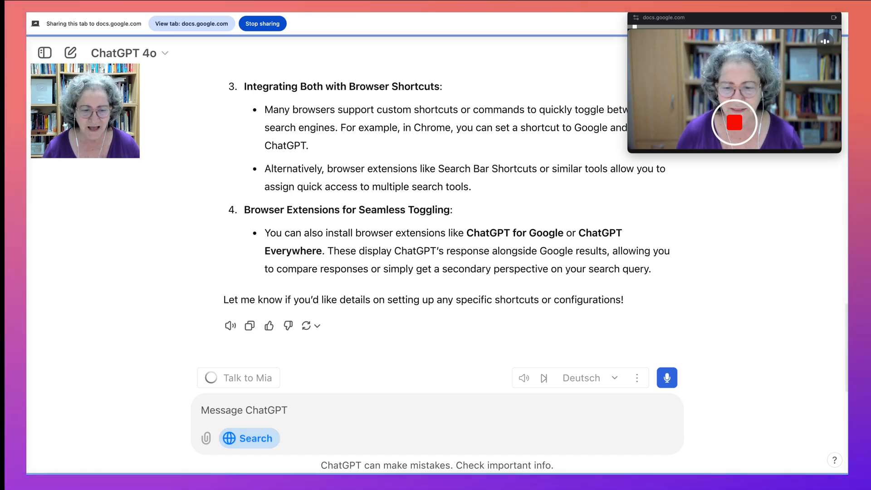
{"action": "type", "text": "cha"}
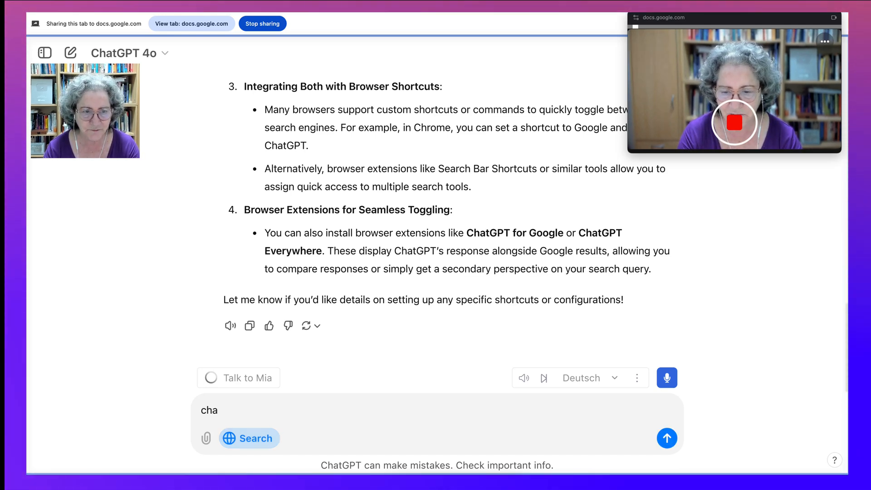
{"action": "type", "text": "Googhl"}
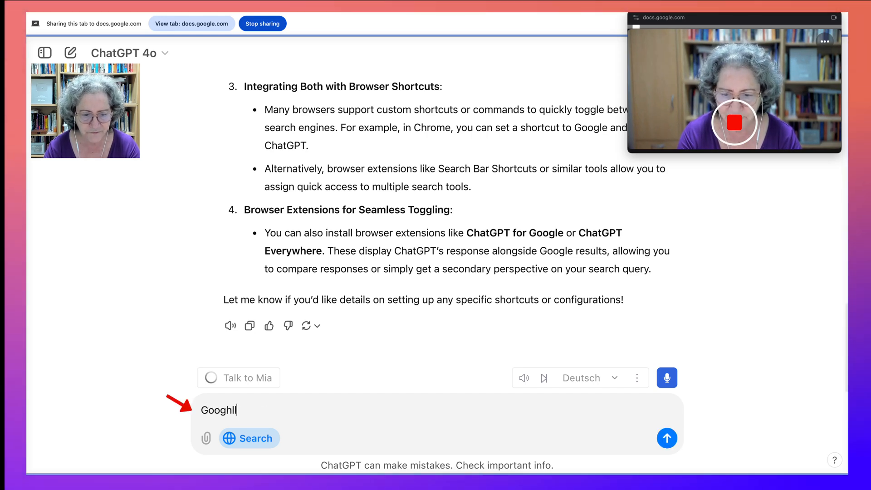
{"action": "type", "text": "Google"}
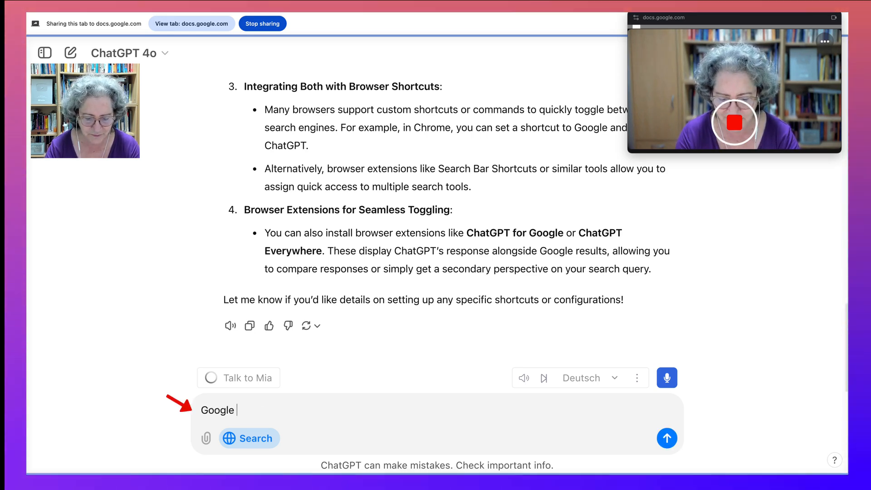
{"action": "type", "text": "Vid"}
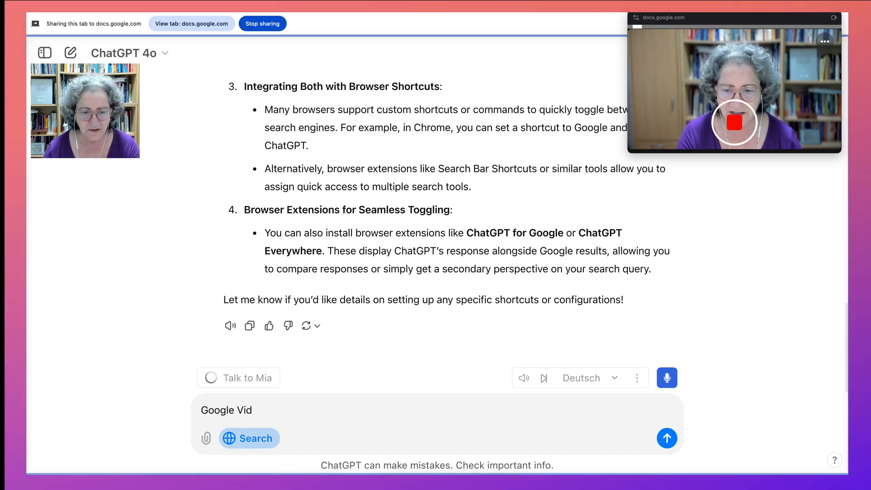
{"action": "left_click", "coordinate": [248, 438]}
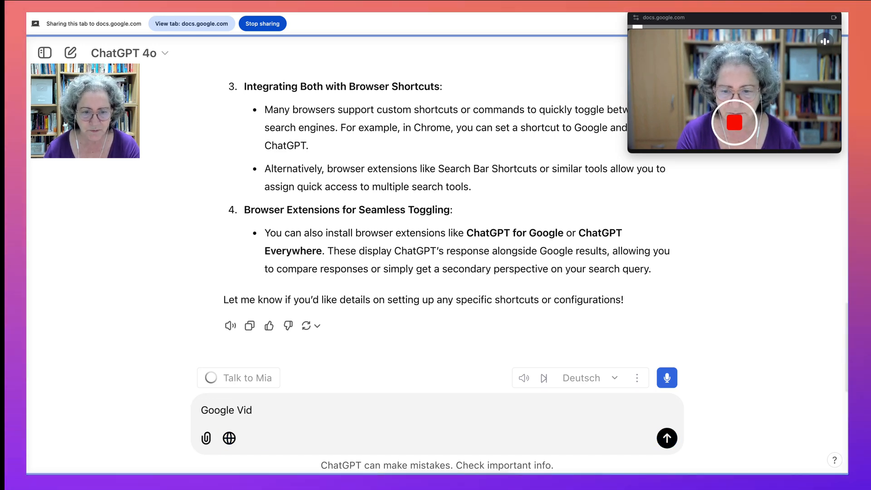
{"action": "left_click", "coordinate": [666, 438]}
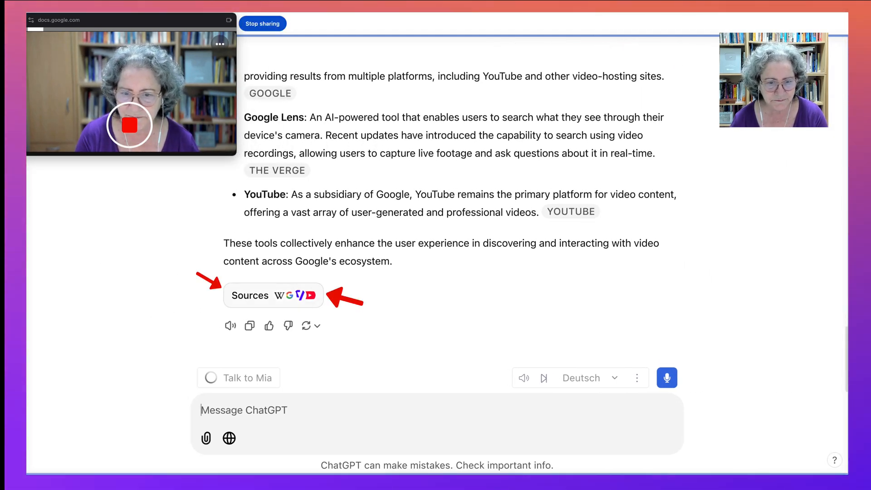
Open the answer's Sources and scroll the Citations list (Wikipedia, The Verge, Advanced Video Search).
{"action": "left_click", "coordinate": [273, 295]}
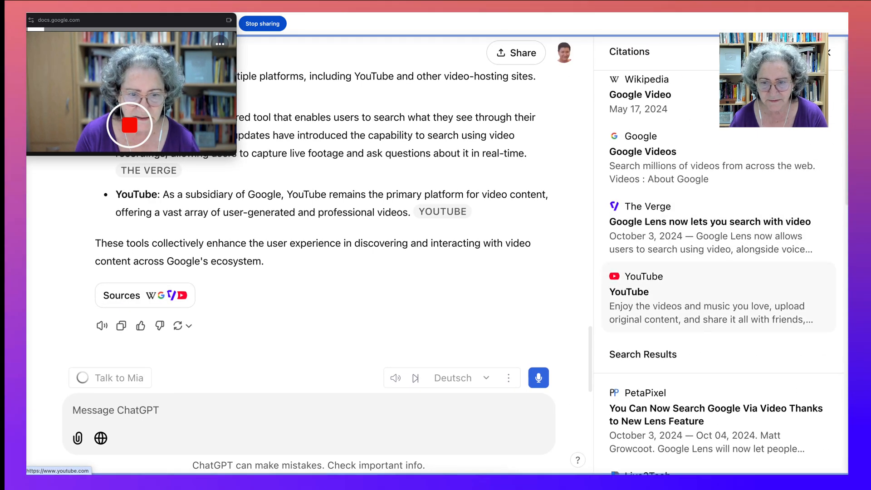
{"action": "scroll", "scroll_direction": "down", "scroll_amount": 3}
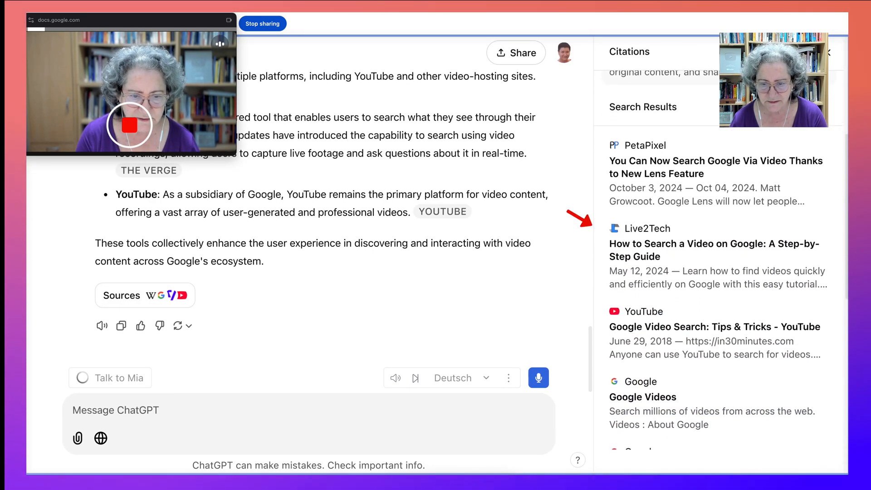
{"action": "scroll", "scroll_direction": "down", "scroll_amount": 3}
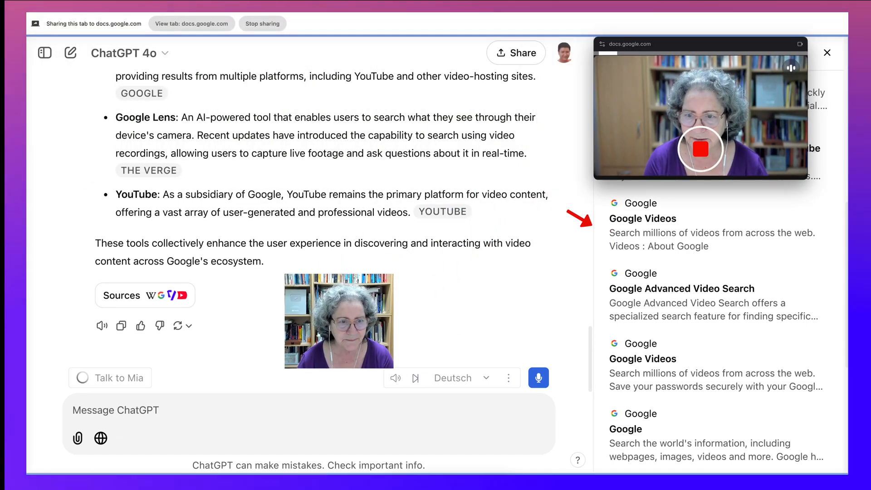
{"action": "scroll", "scroll_direction": "up", "scroll_amount": 3}
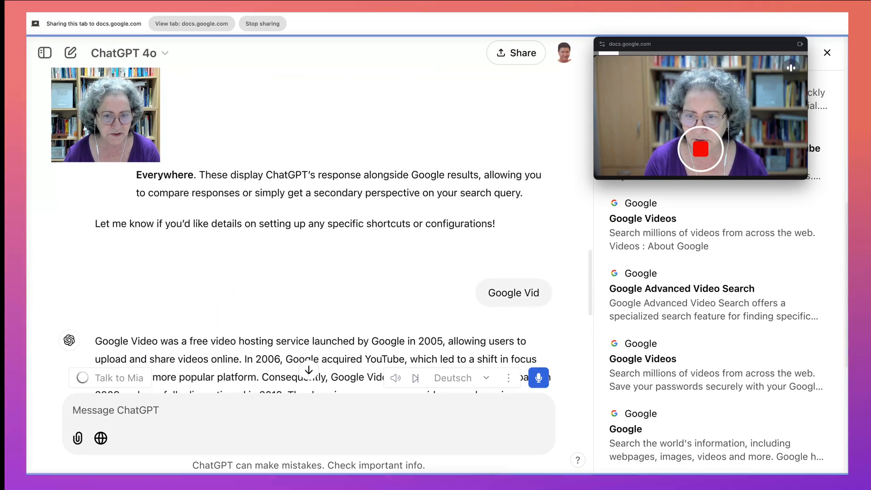
{"action": "scroll", "scroll_direction": "down", "scroll_amount": 3}
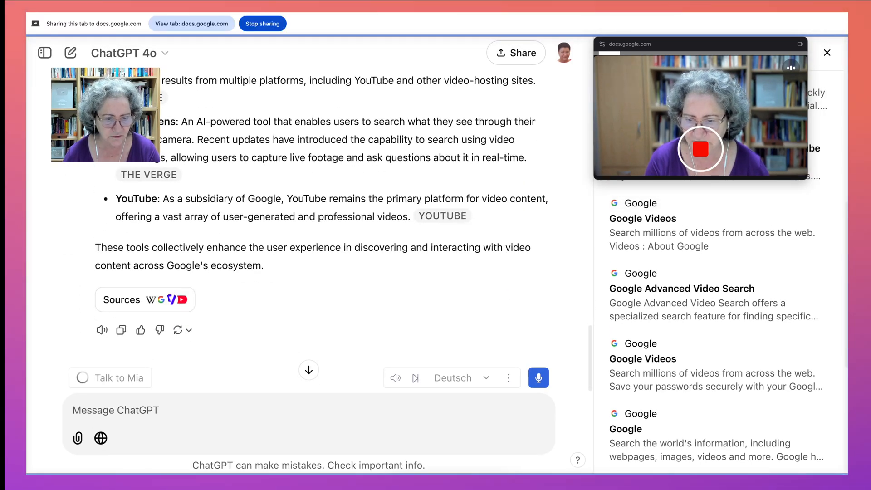
Send ChatGPT 'Create videos with Google' and scroll through the Google Vids answer.
{"action": "type", "text": "S"}
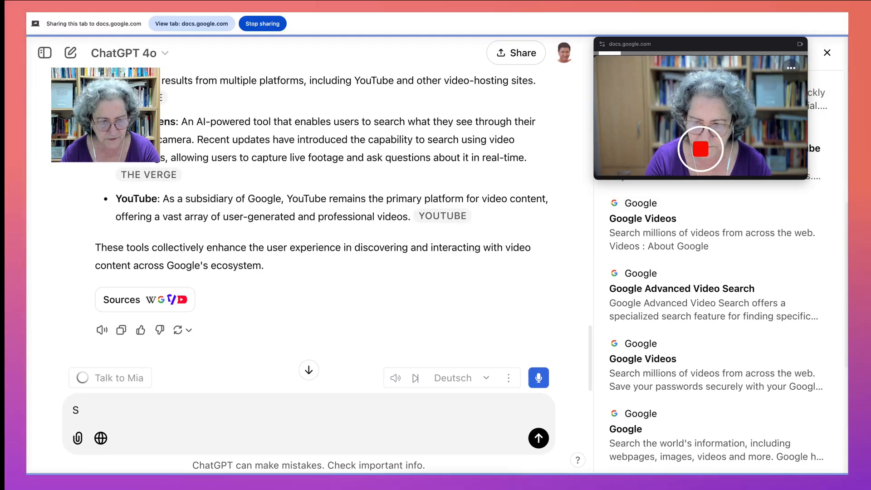
{"action": "type", "text": "Create"}
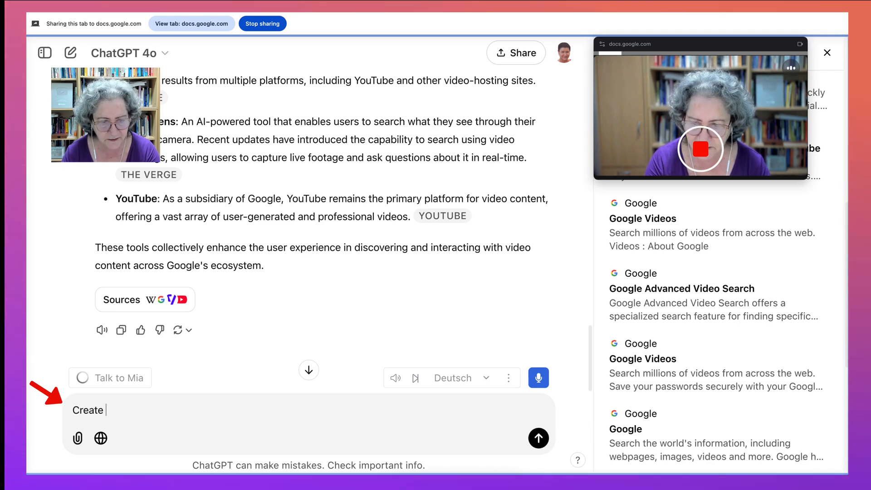
{"action": "type", "text": "videos with"}
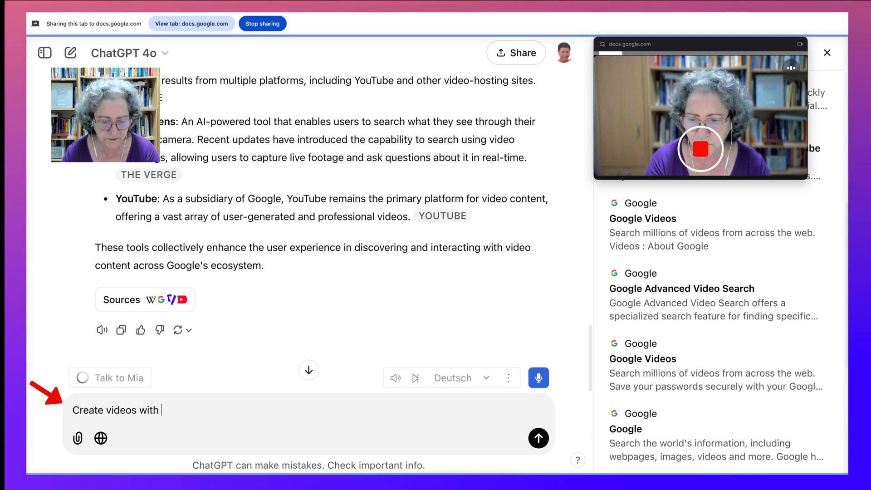
{"action": "type", "text": "Google"}
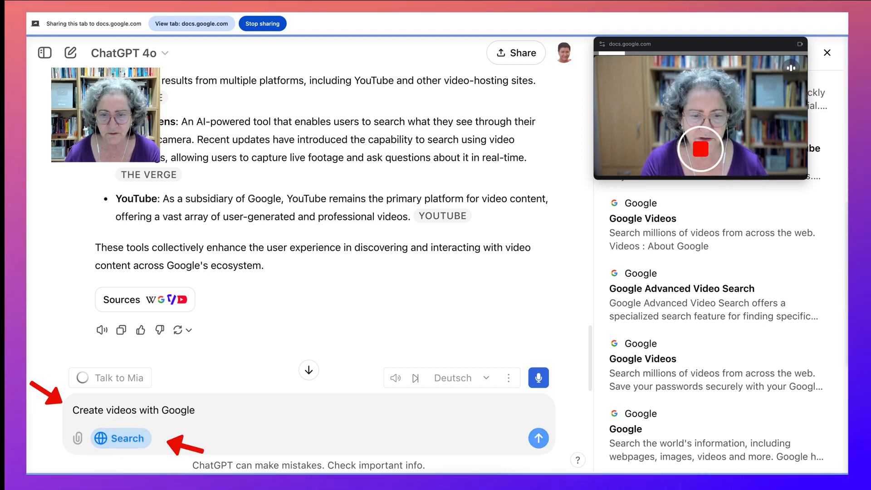
{"action": "left_click", "coordinate": [537, 438]}
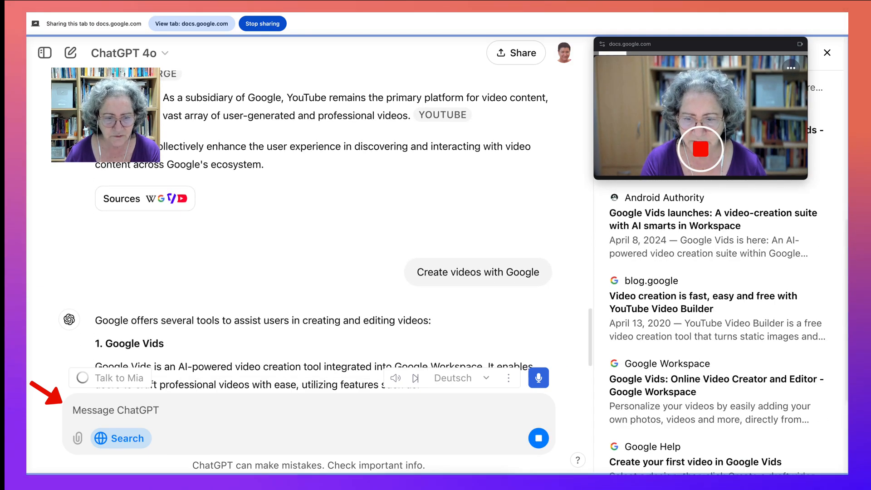
{"action": "scroll", "scroll_direction": "down", "scroll_amount": 3}
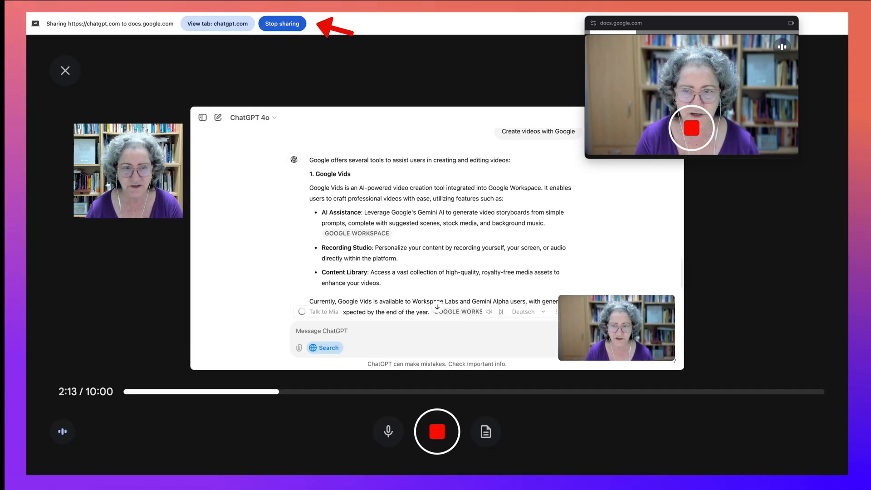
Stop sharing, dismiss the Recording interrupted notice, and play then pause the 2:14 take.
{"action": "left_click", "coordinate": [281, 23]}
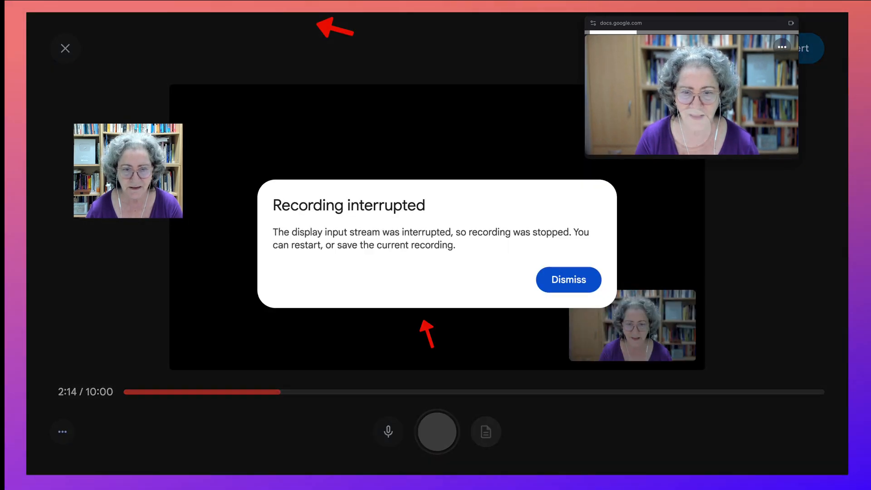
{"action": "left_click", "coordinate": [567, 279]}
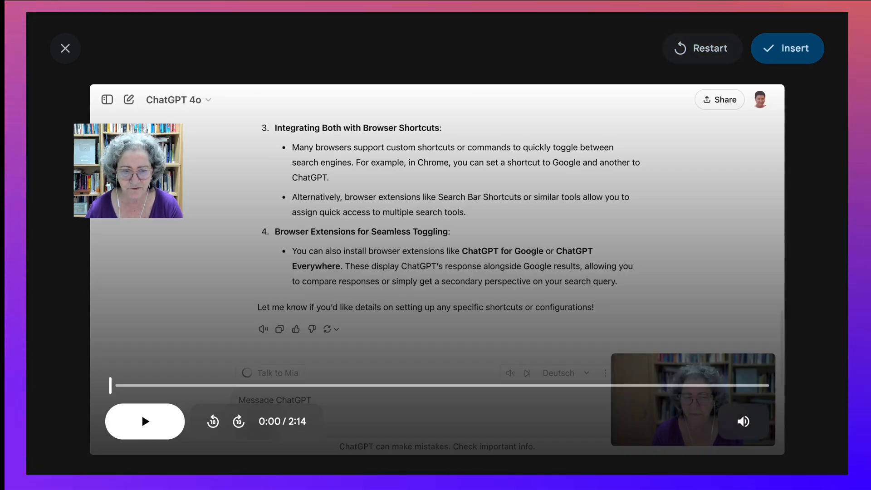
{"action": "mouse_move", "coordinate": [144, 421]}
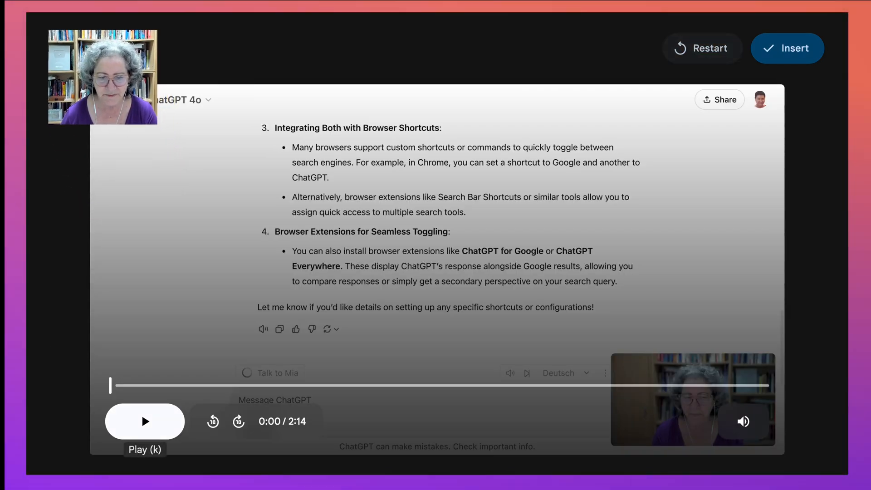
{"action": "left_click", "coordinate": [144, 421]}
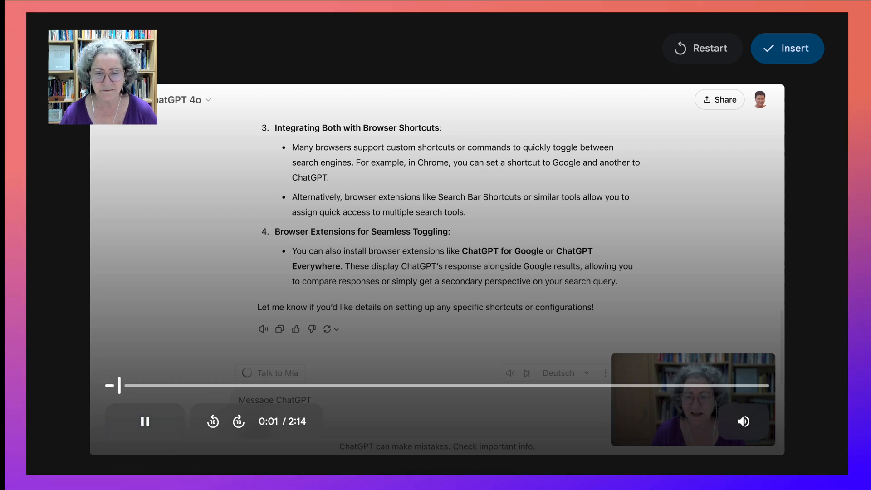
{"action": "left_click", "coordinate": [144, 421]}
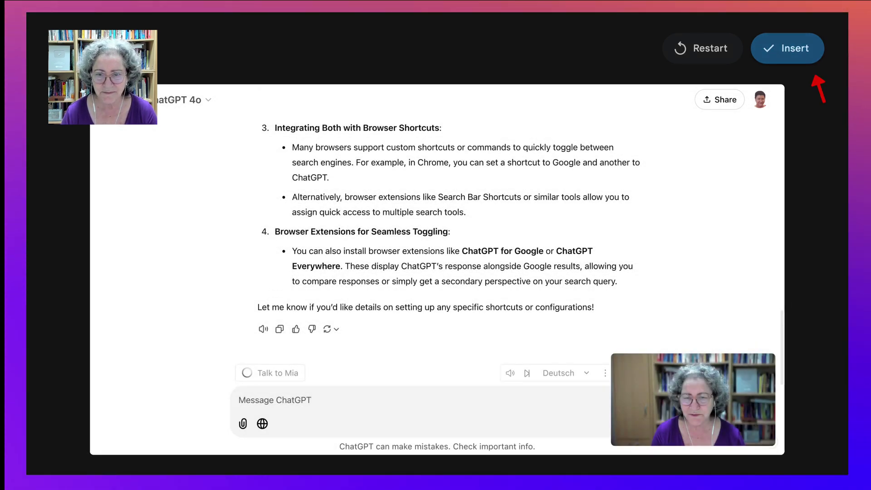
Add the take (project now 3:52), confirm the Drive save, preview playback, and start a new video.
{"action": "left_click", "coordinate": [787, 48]}
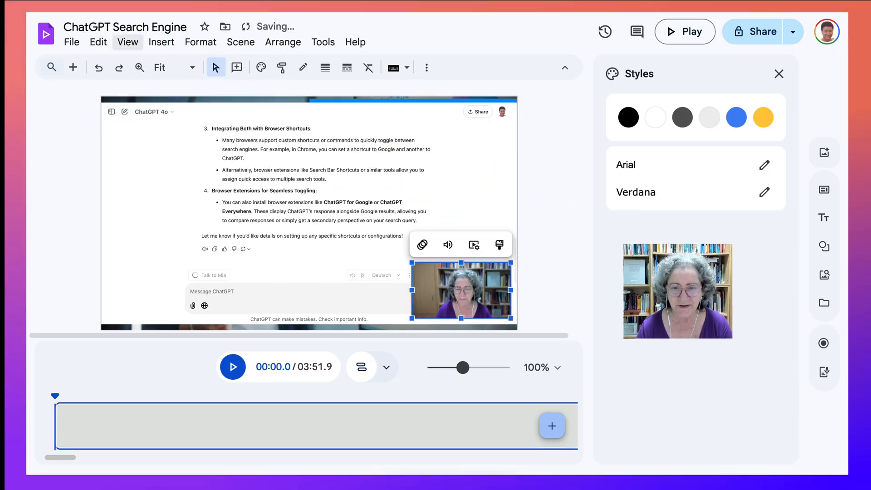
{"action": "left_click", "coordinate": [272, 27]}
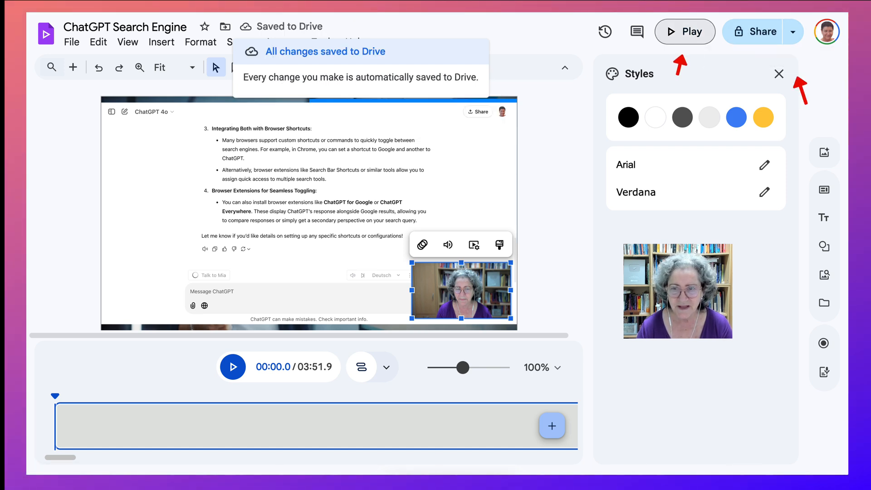
{"action": "mouse_move", "coordinate": [685, 31]}
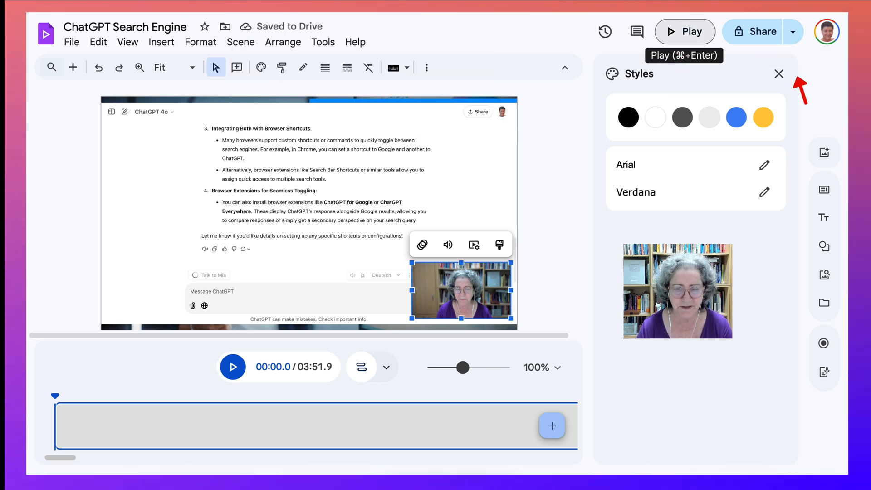
{"action": "left_click", "coordinate": [684, 32]}
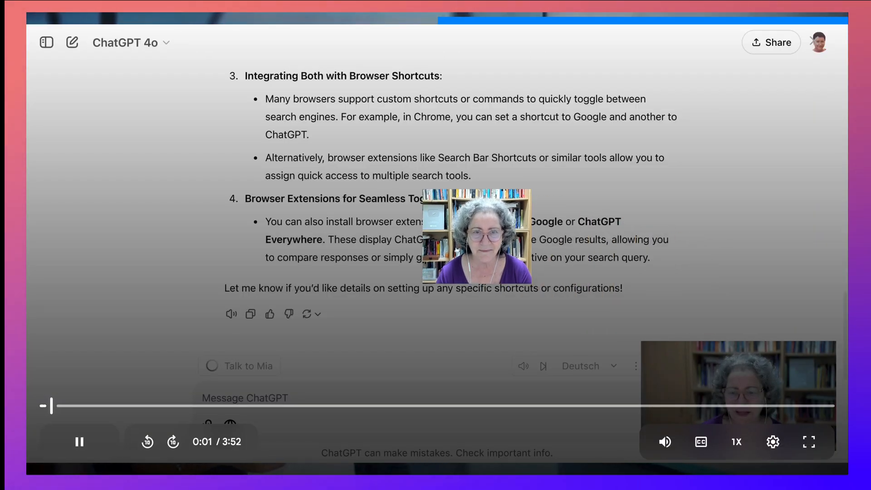
{"action": "left_click", "coordinate": [79, 441]}
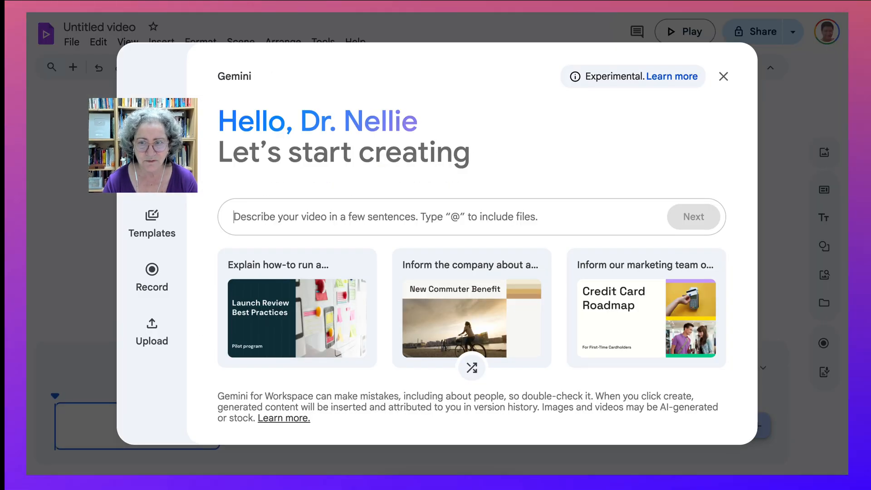
Dismiss Gemini's 'Let's start creating' dialog on the untitled video.
{"action": "left_click", "coordinate": [723, 76]}
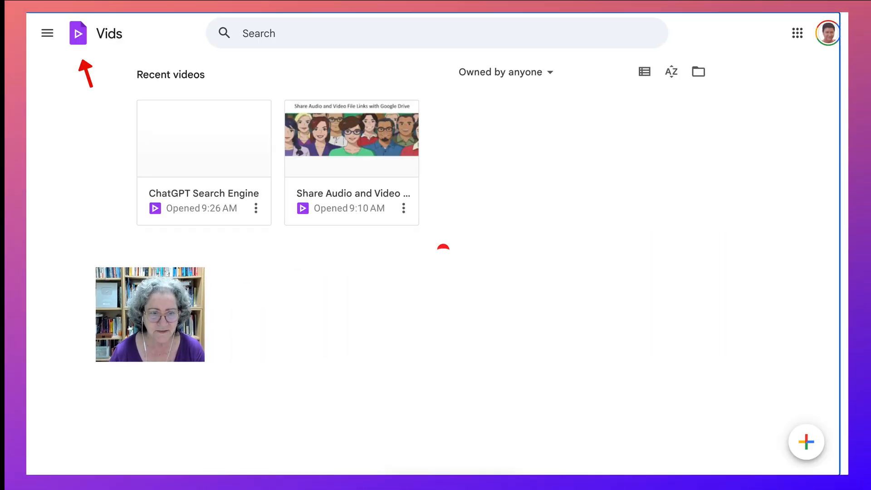
Open the ChatGPT Search Engine thumbnail under Recent videos in the editor.
{"action": "left_click", "coordinate": [203, 139]}
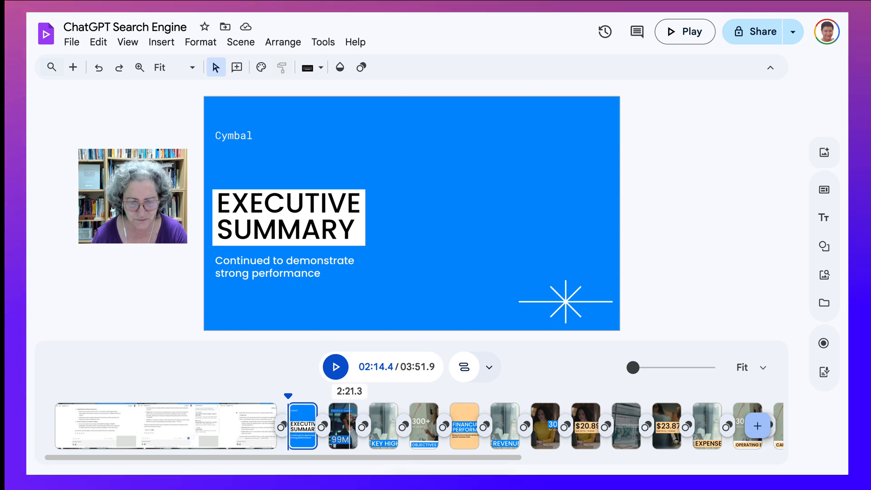
Select the template scenes from Executive Summary through Call to Action and delete them.
{"action": "left_click", "coordinate": [463, 425]}
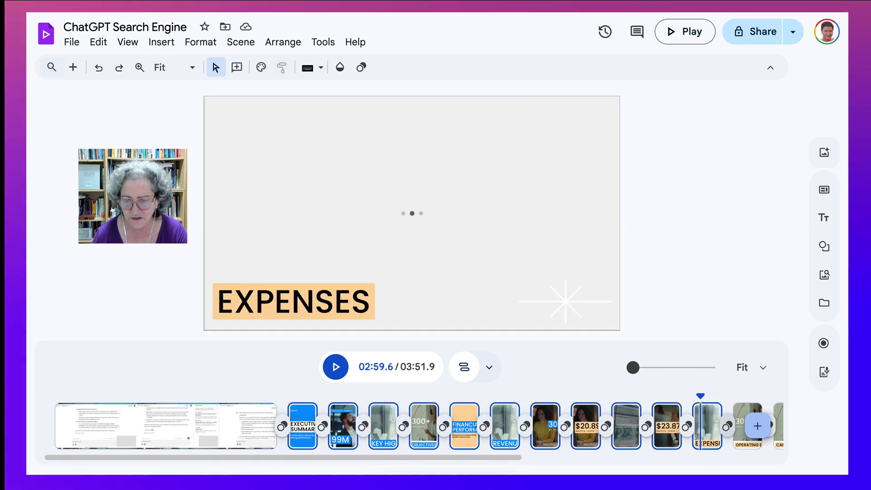
{"action": "left_click", "coordinate": [335, 366]}
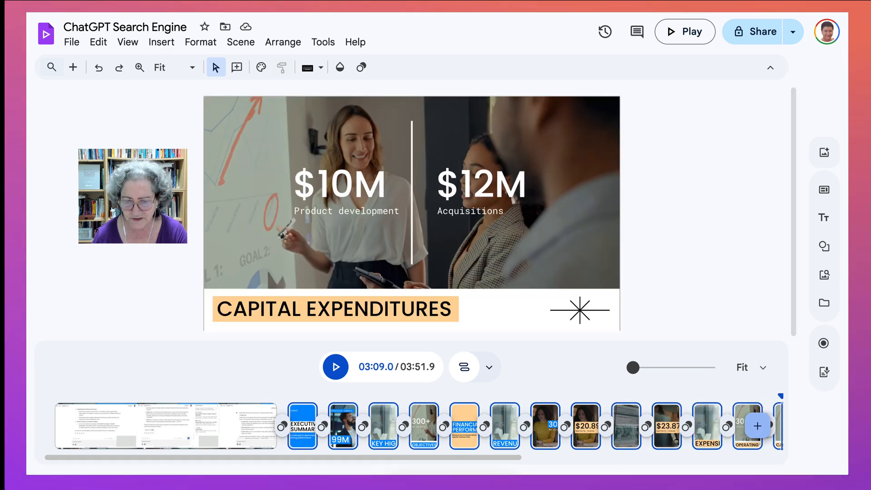
{"action": "scroll", "scroll_direction": "right", "scroll_amount": 3}
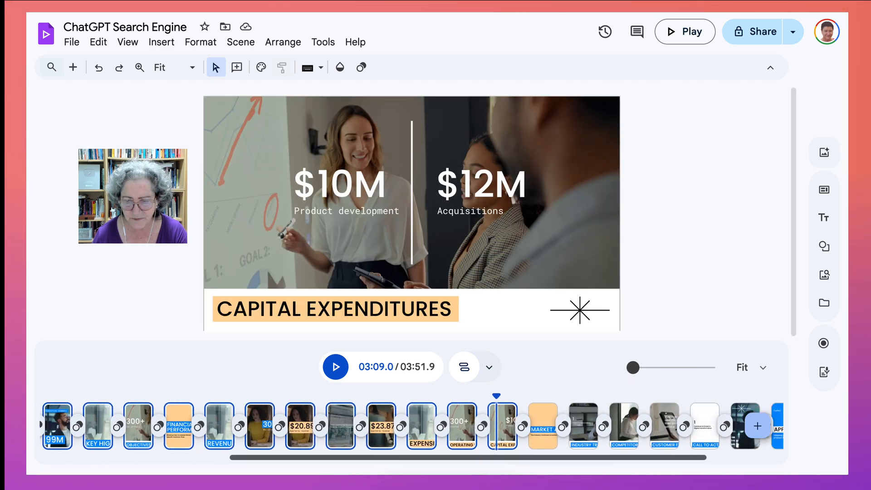
{"action": "left_click", "coordinate": [549, 426]}
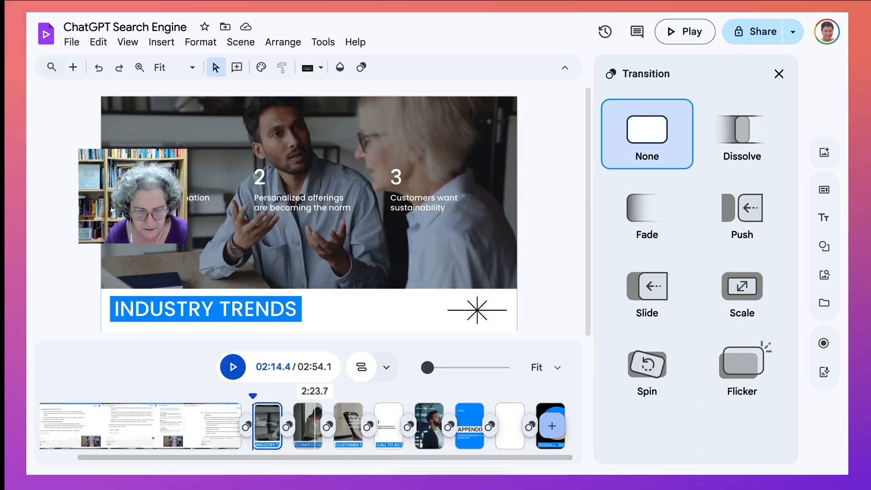
{"action": "left_click", "coordinate": [387, 426]}
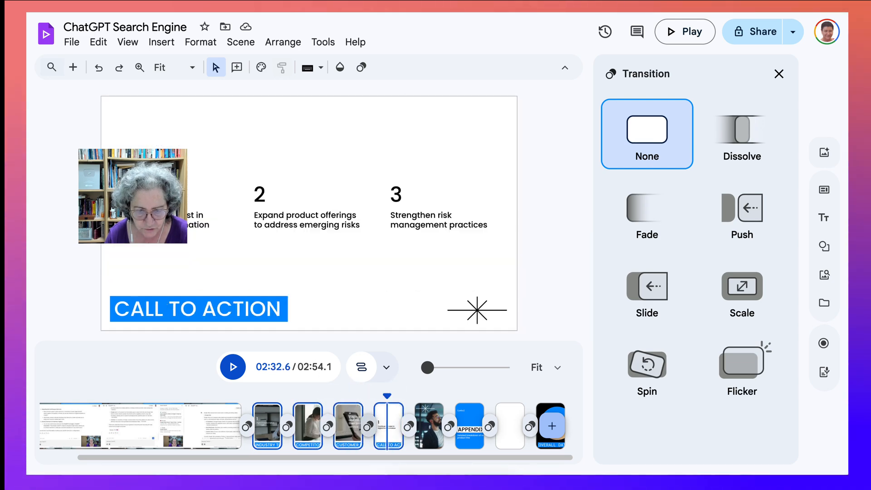
{"action": "right_click", "coordinate": [388, 426]}
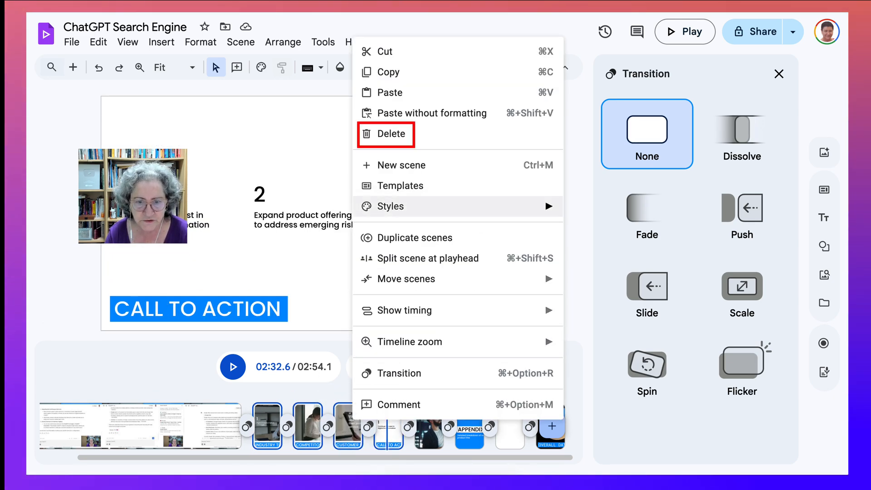
{"action": "left_click", "coordinate": [392, 134]}
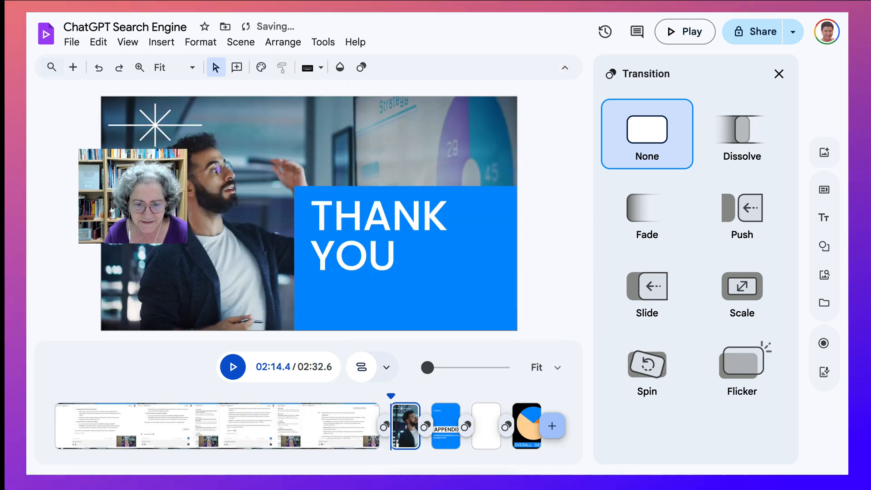
Select and remove the leftover template scenes after the recorded take.
{"action": "left_click", "coordinate": [778, 74]}
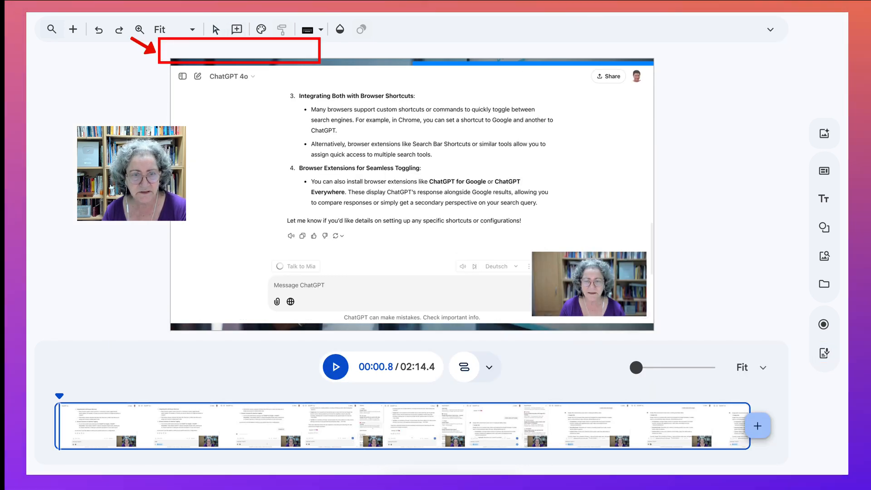
{"action": "mouse_move", "coordinate": [236, 29]}
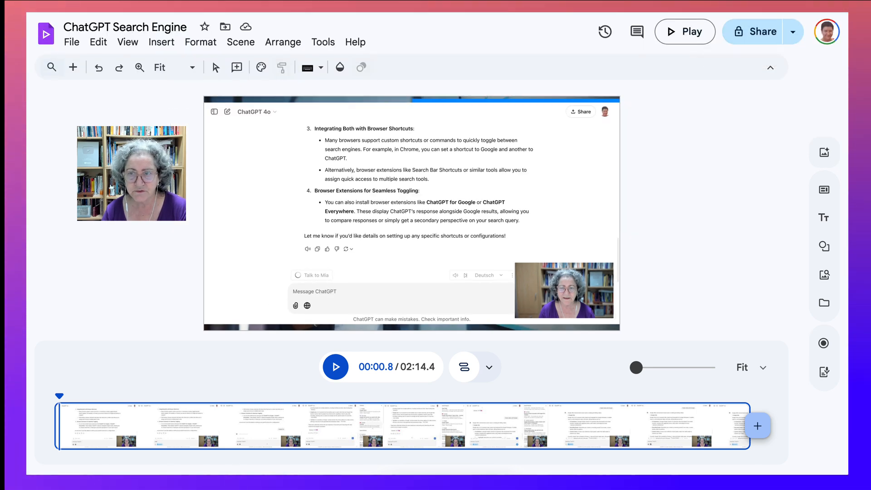
Set the project's General access to 'Anyone with the link' in Share settings.
{"action": "left_click", "coordinate": [754, 31]}
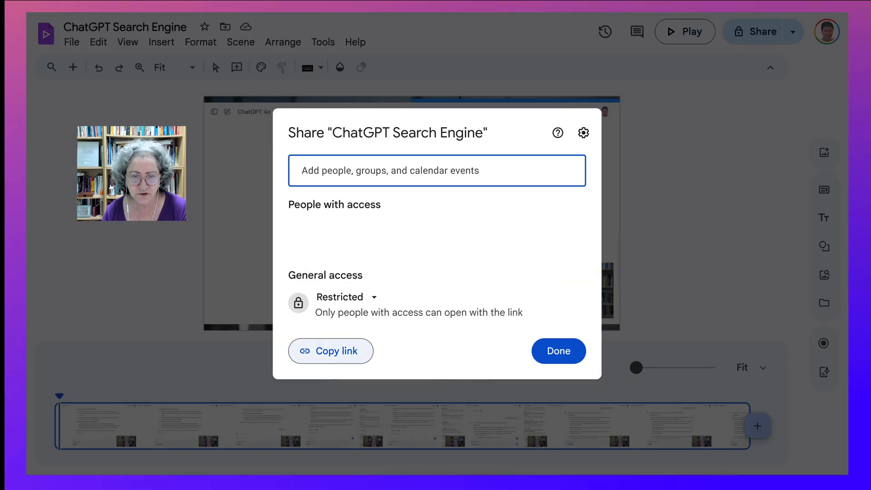
{"action": "left_click", "coordinate": [346, 297]}
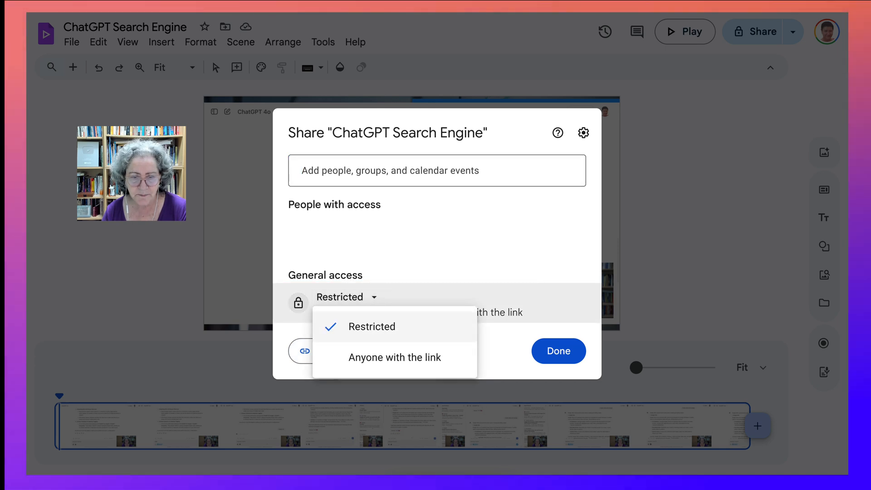
{"action": "left_click", "coordinate": [394, 357]}
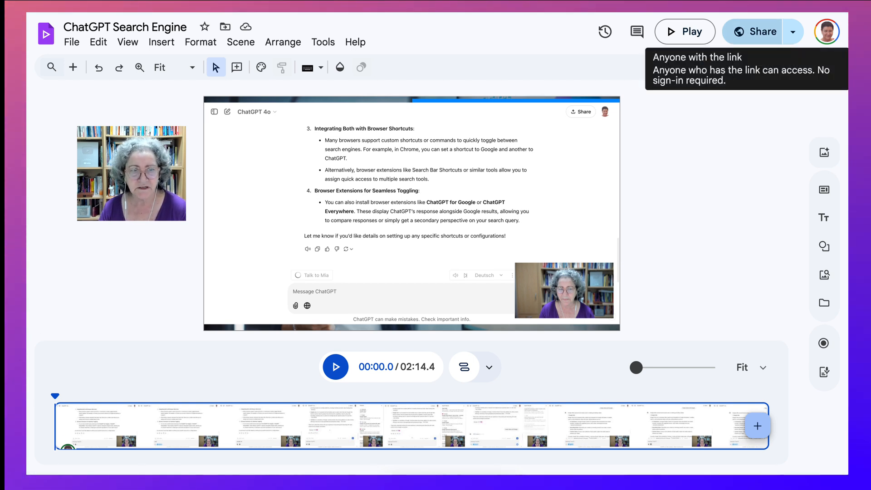
{"action": "left_click", "coordinate": [71, 41]}
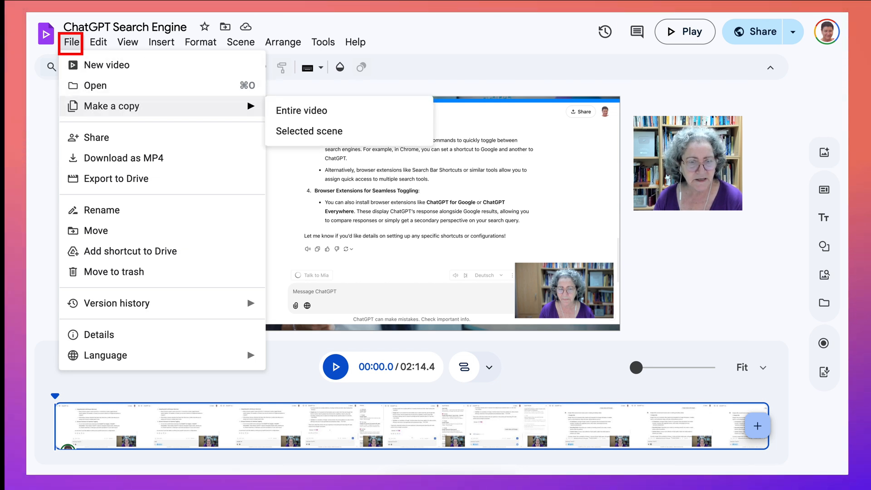
{"action": "mouse_move", "coordinate": [309, 131]}
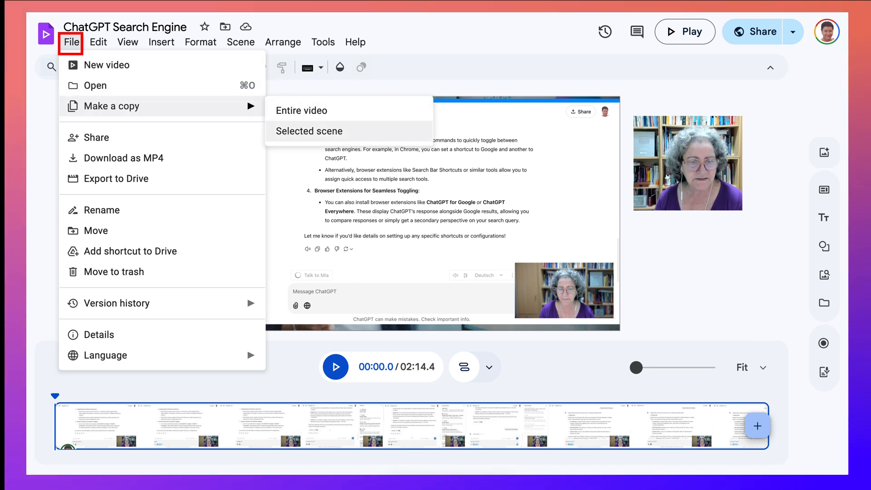
{"action": "mouse_move", "coordinate": [96, 137]}
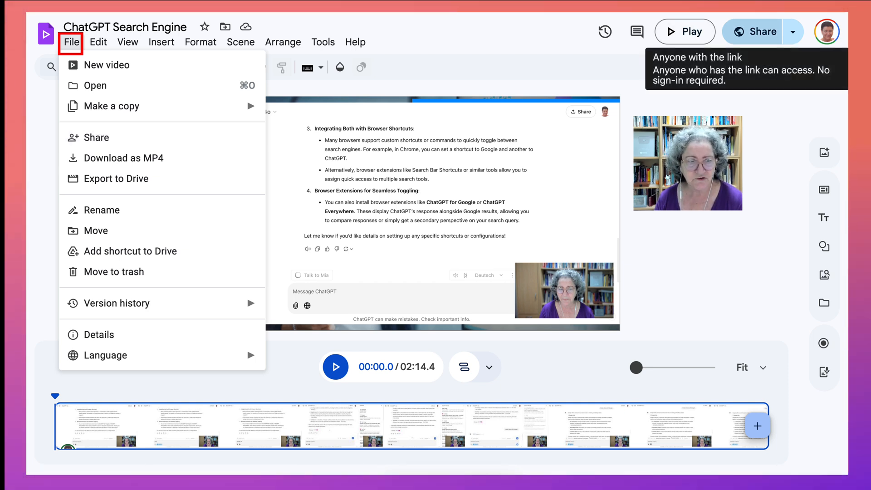
{"action": "mouse_move", "coordinate": [124, 158]}
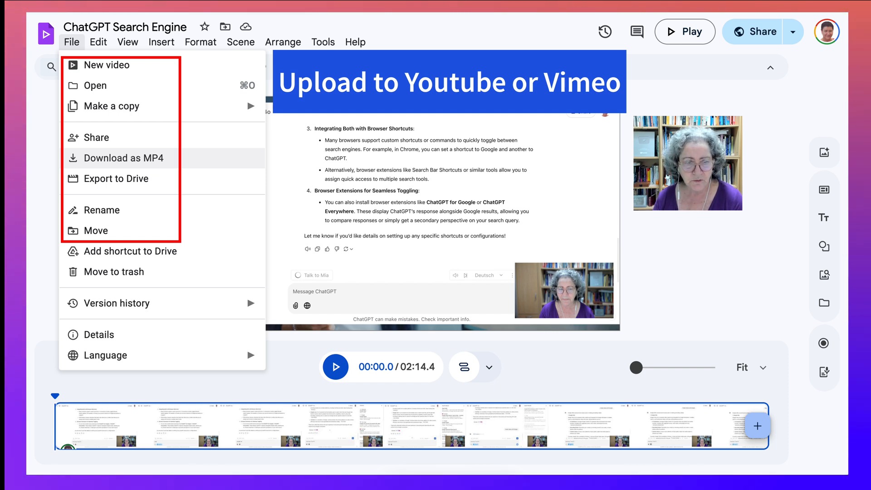
{"action": "mouse_move", "coordinate": [117, 178]}
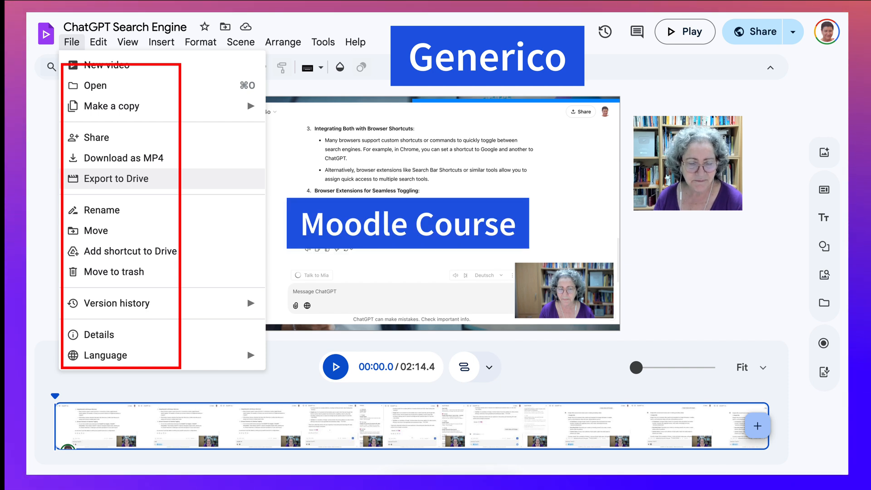
{"action": "mouse_move", "coordinate": [101, 210]}
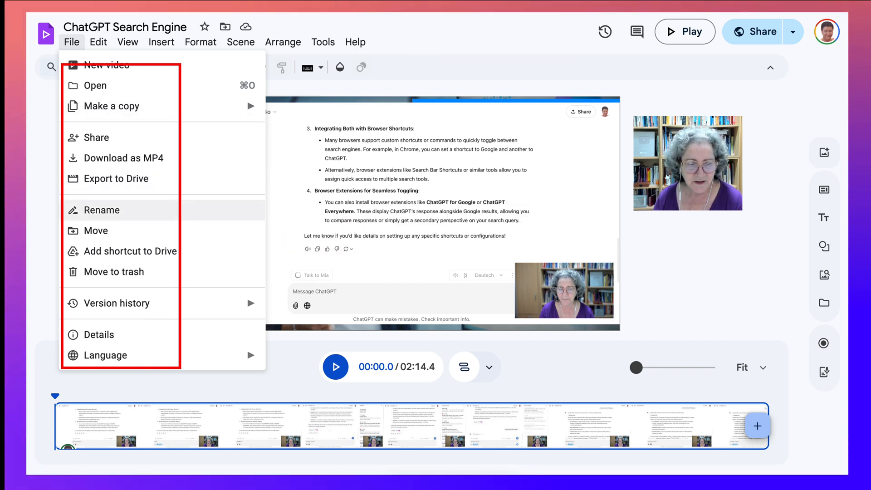
{"action": "mouse_move", "coordinate": [121, 251]}
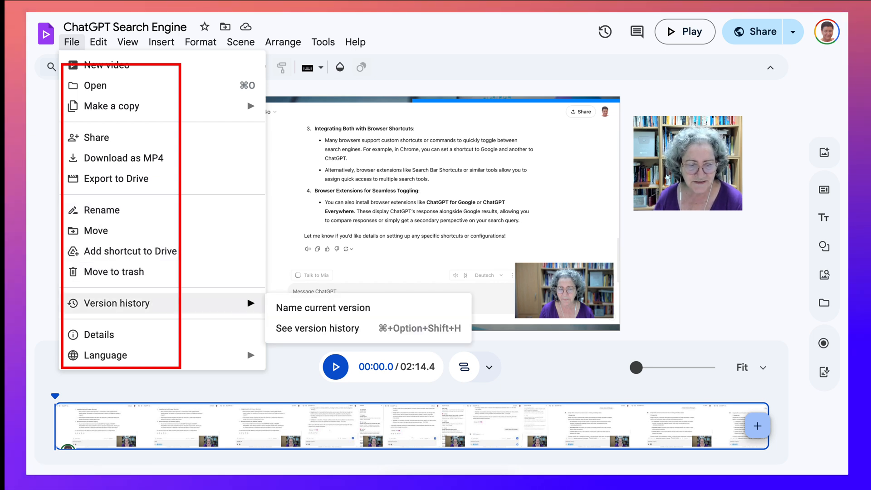
{"action": "left_click", "coordinate": [105, 354]}
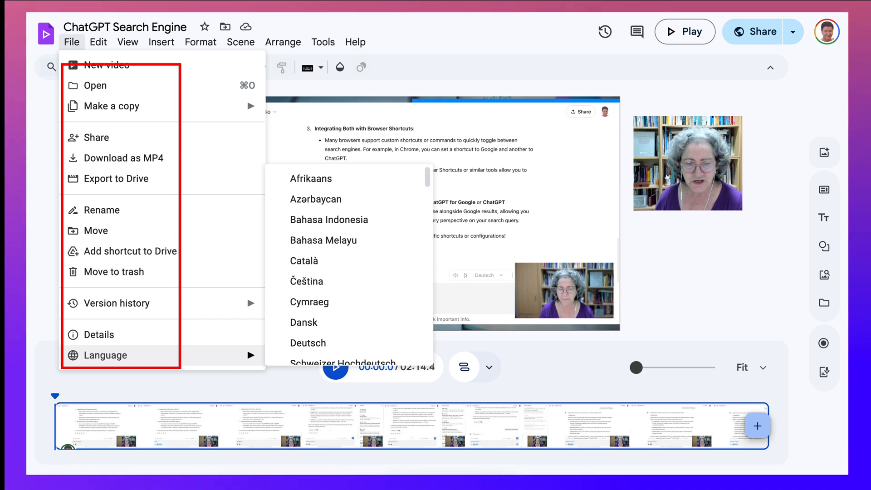
{"action": "left_click", "coordinate": [283, 43]}
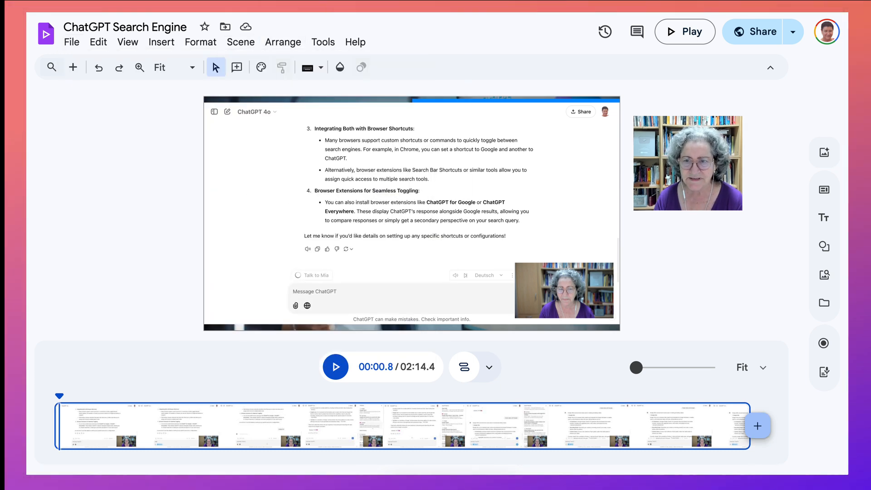
{"action": "mouse_move", "coordinate": [637, 31]}
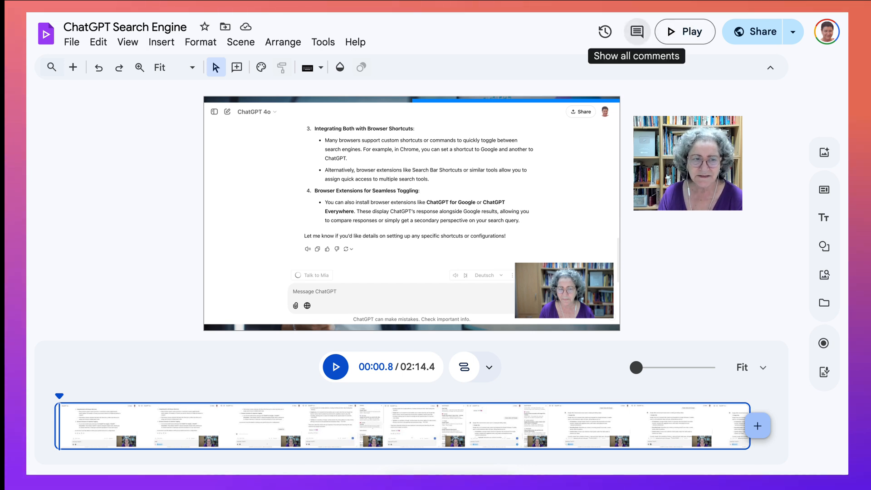